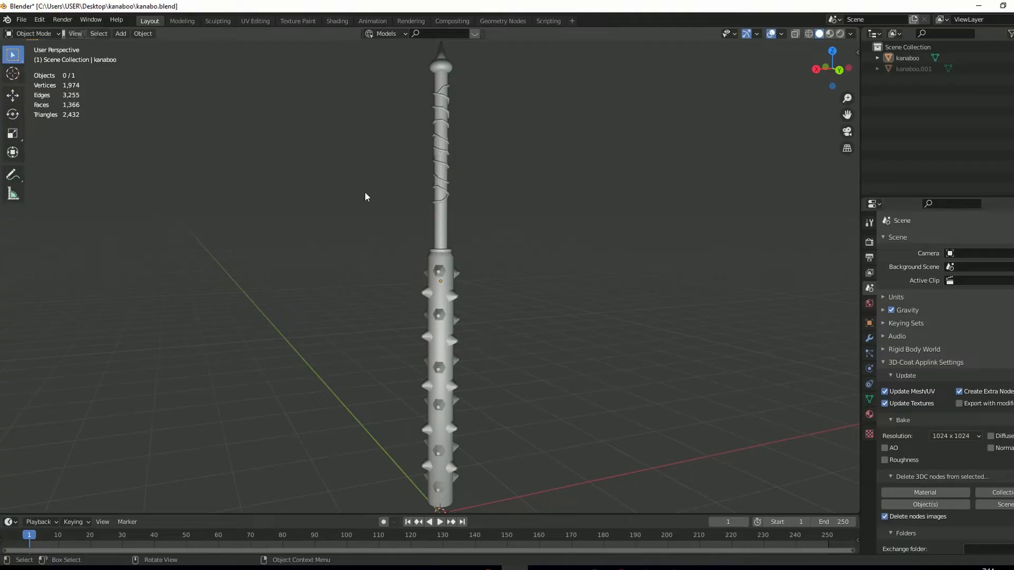
mouse_move(787, 80)
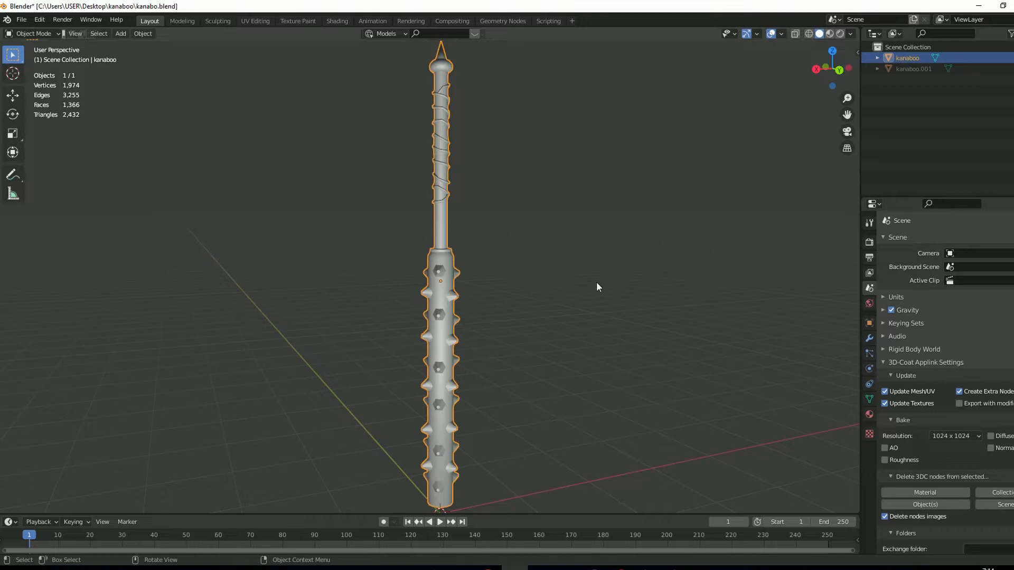
mouse_move(447, 284)
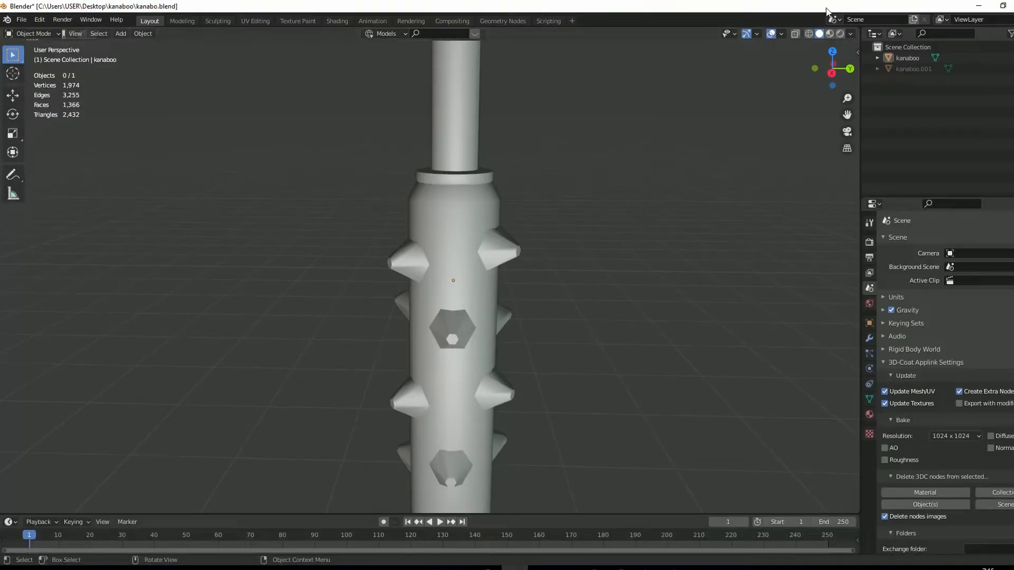
Enable the Face Orientation overlay and select the blue kanabo copy to compare clubs
left_click(790, 33)
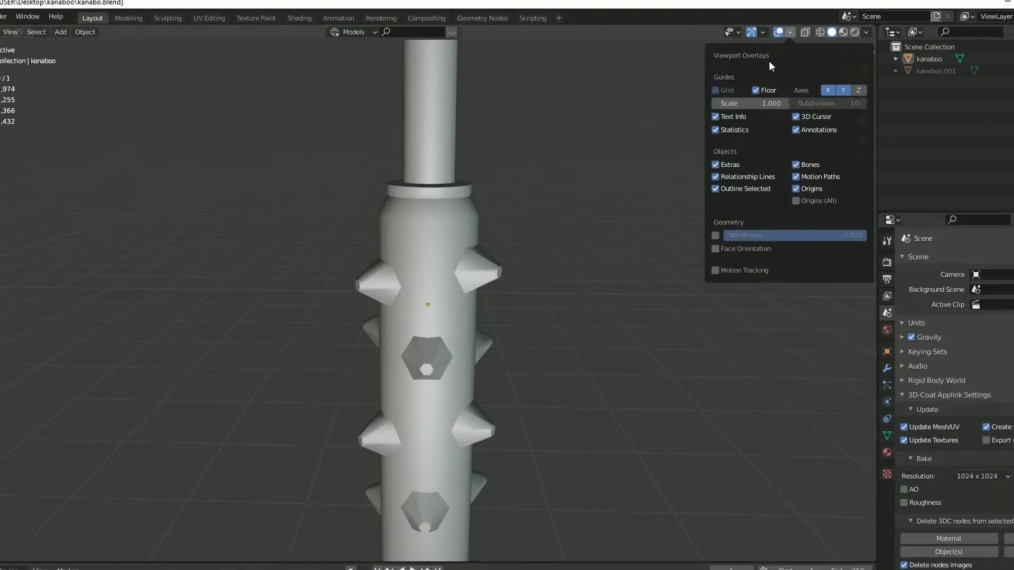
left_click(715, 318)
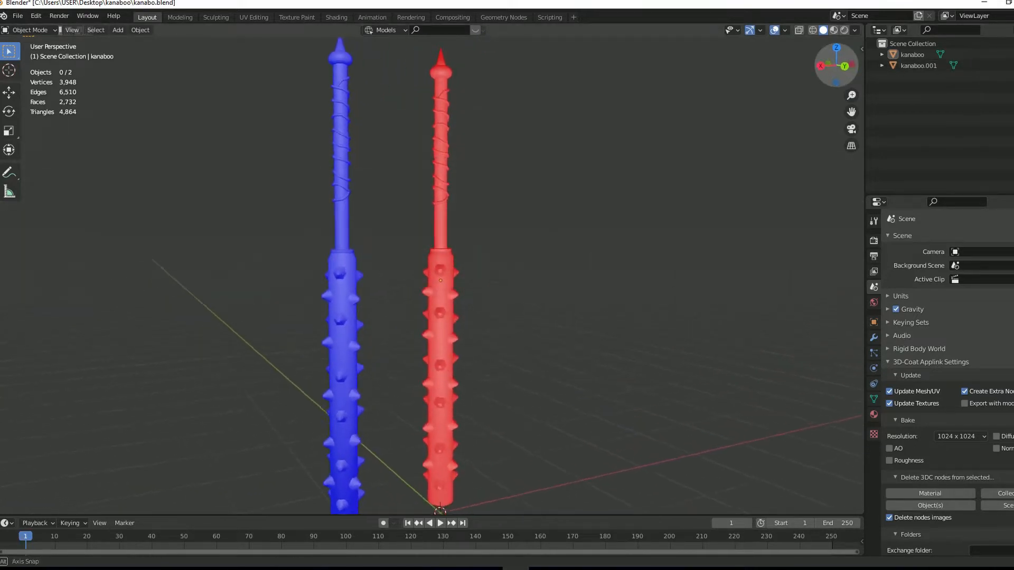
left_click(340, 291)
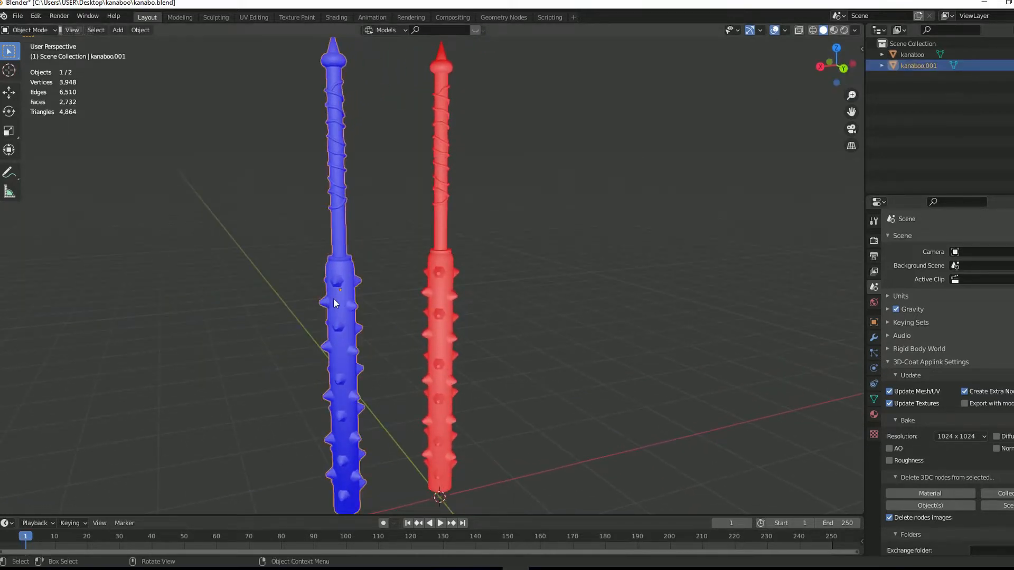
mouse_move(336, 279)
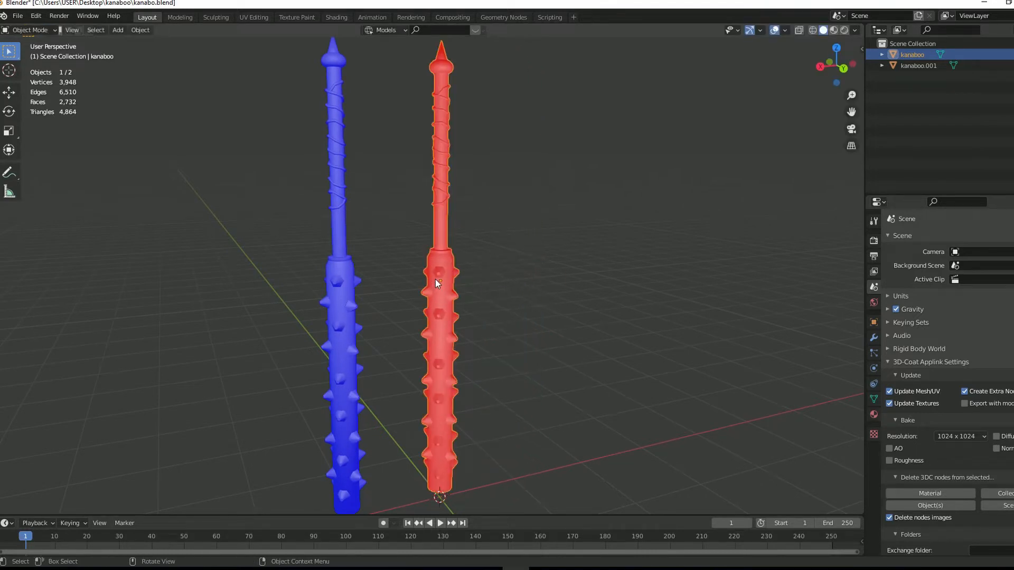
Recalculate the red club's normals outward in Edit Mode with Shift+Ctrl+N
key("Tab")
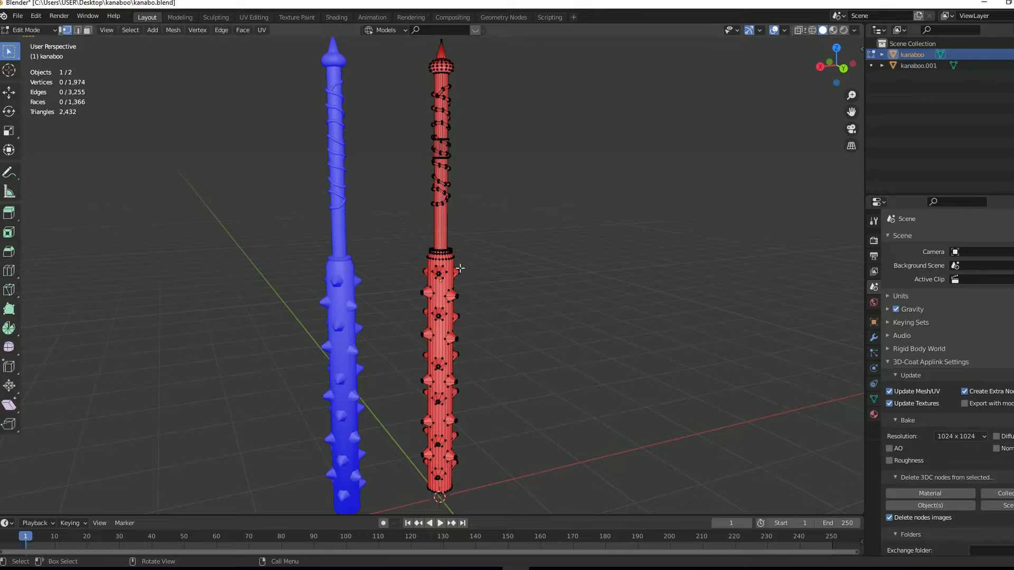
key("a")
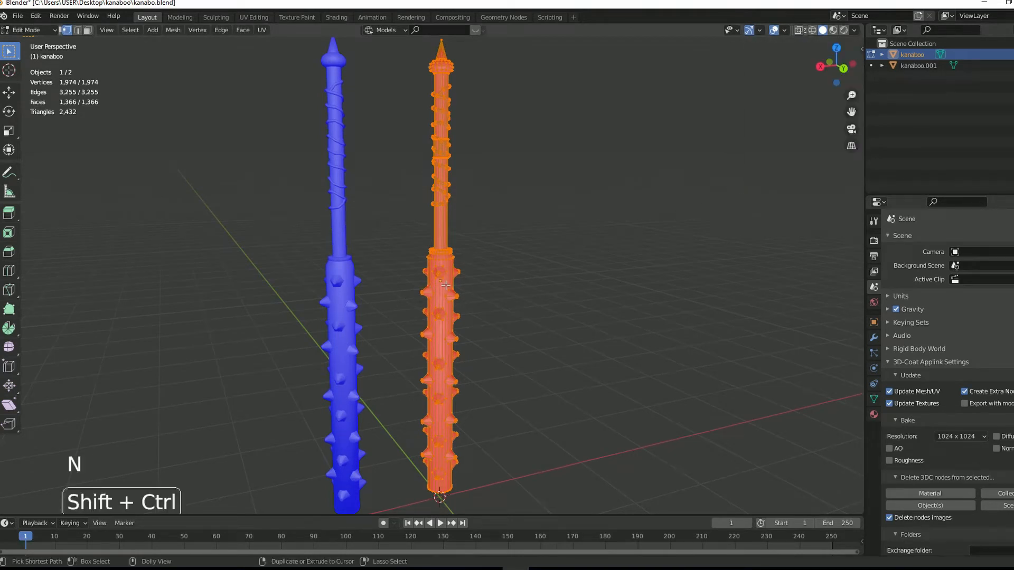
key("shift+ctrl+n")
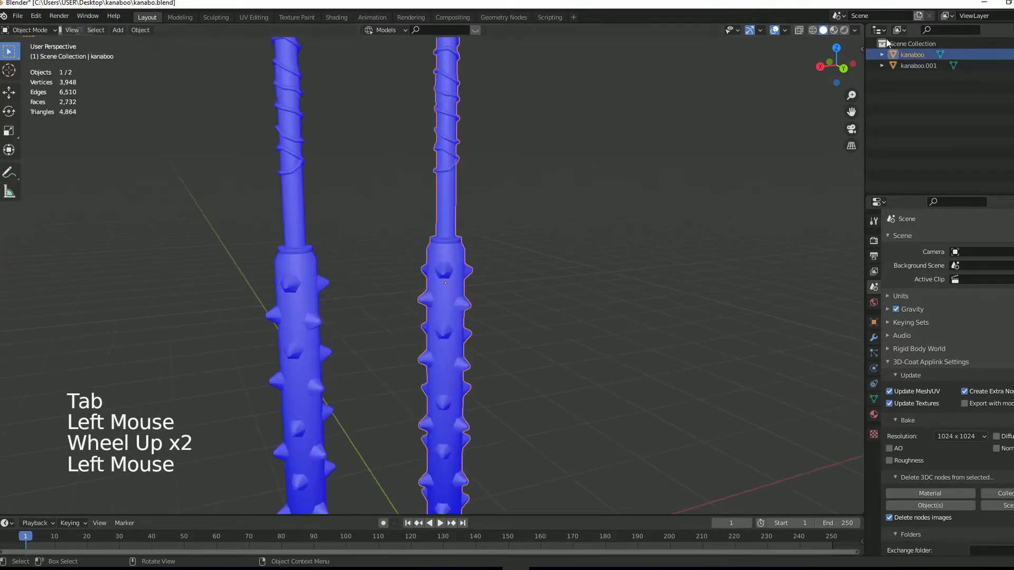
Turn the Face Orientation overlay back off and bring up the File menu
left_click(785, 30)
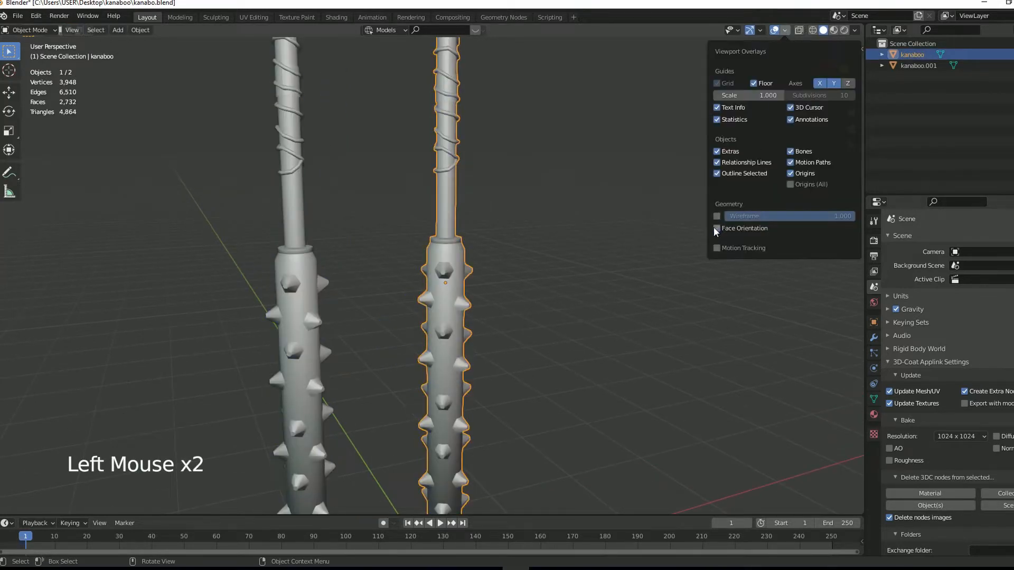
left_click(783, 31)
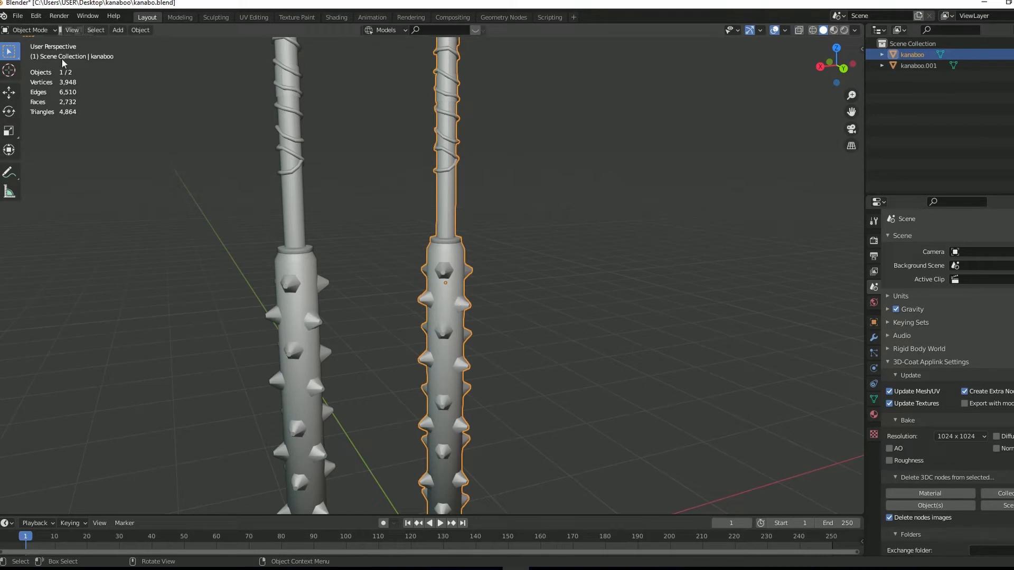
left_click(17, 16)
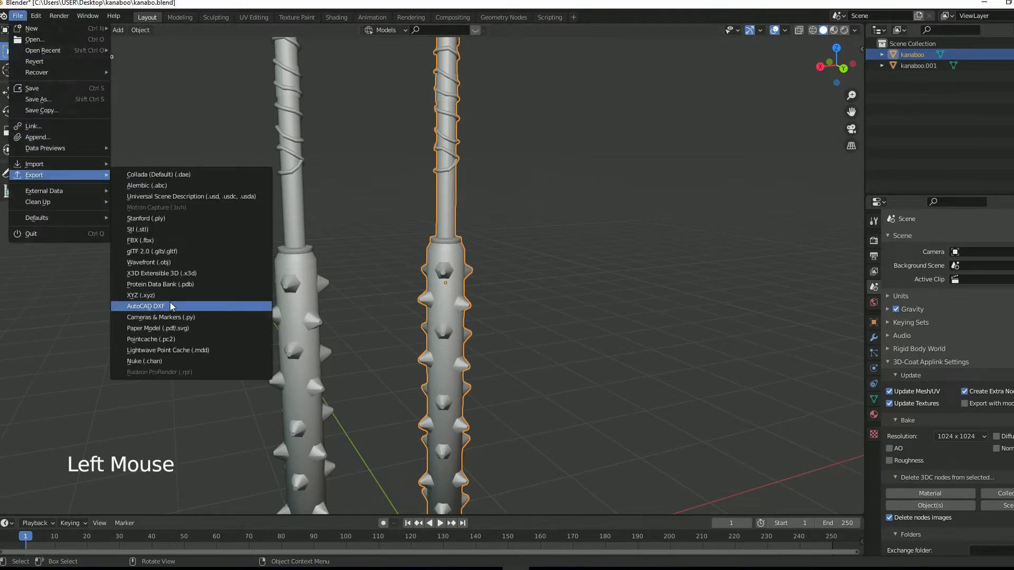
Export FBX as kanabo.fbx with Limit to Selected Objects enabled
left_click(139, 240)
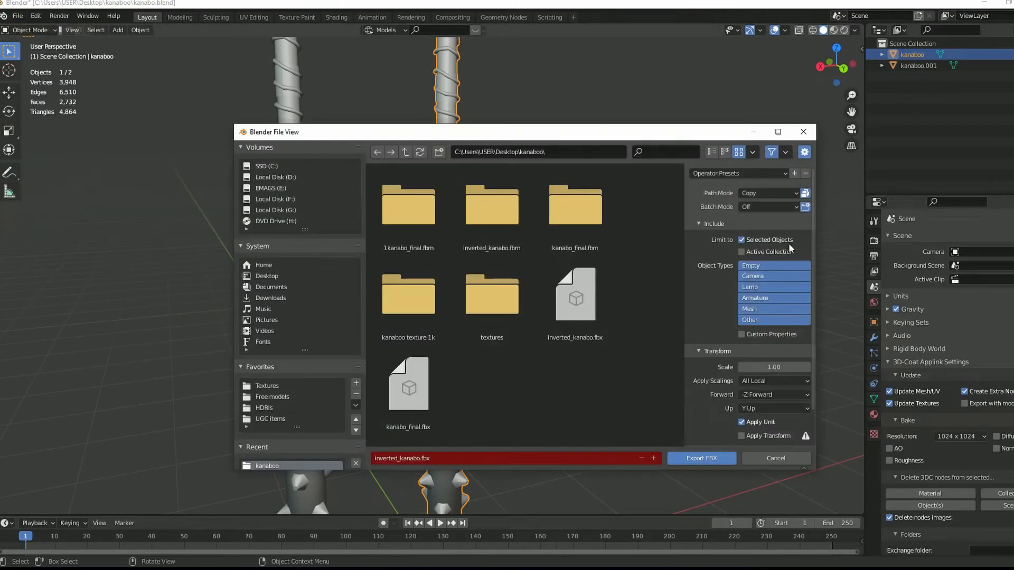
left_click(767, 193)
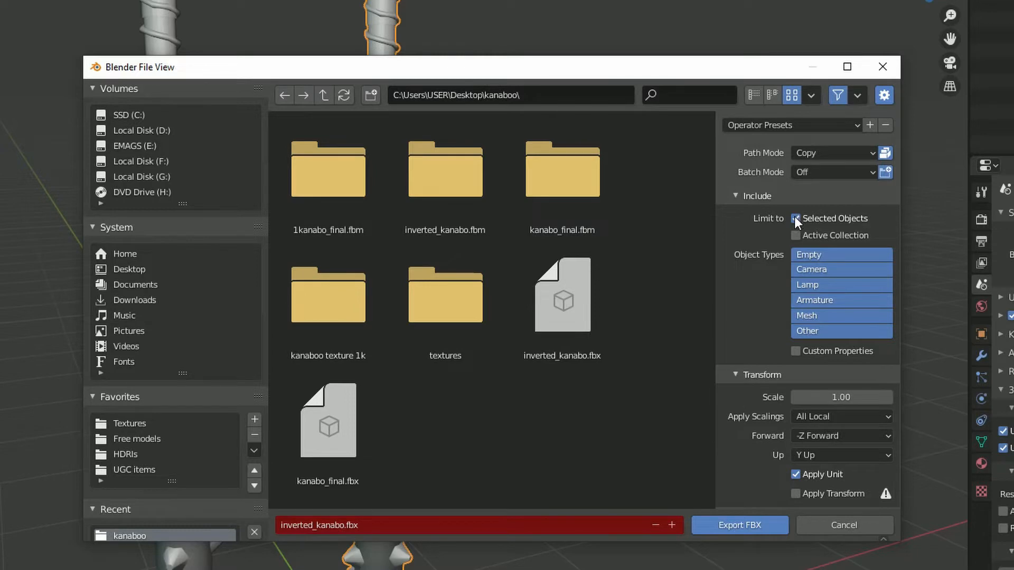
mouse_move(797, 218)
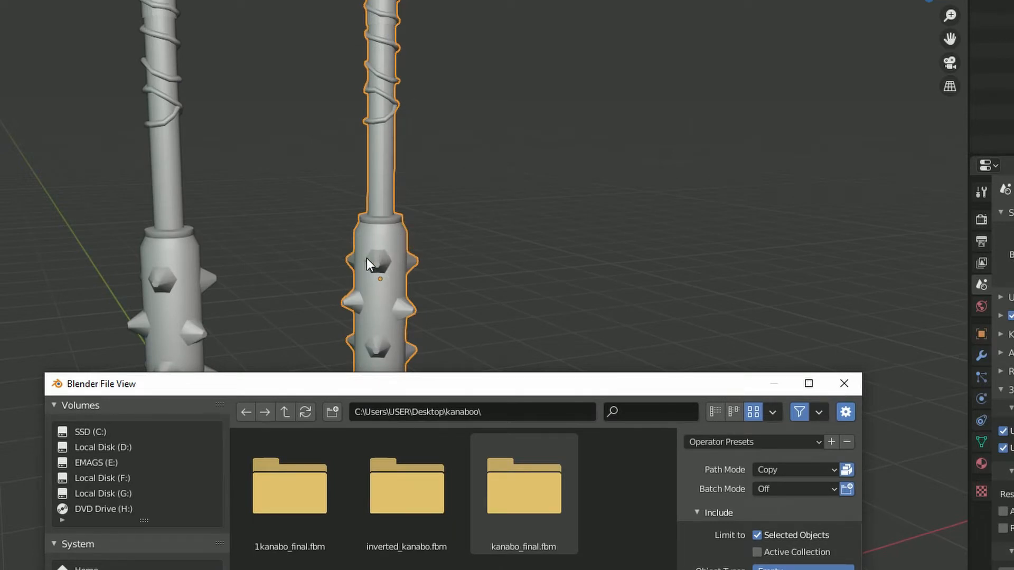
mouse_move(414, 239)
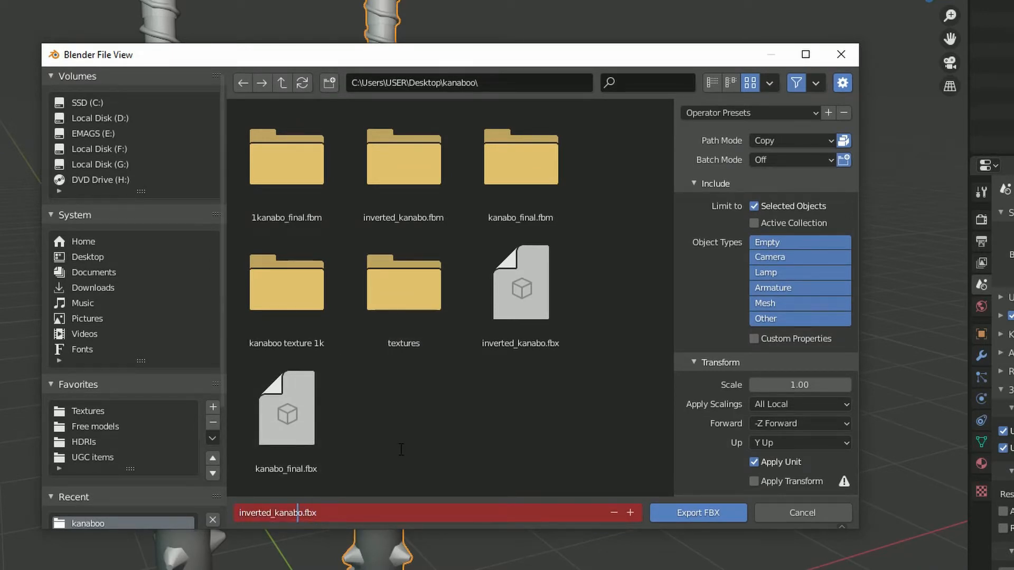
type("kanabo.fbx")
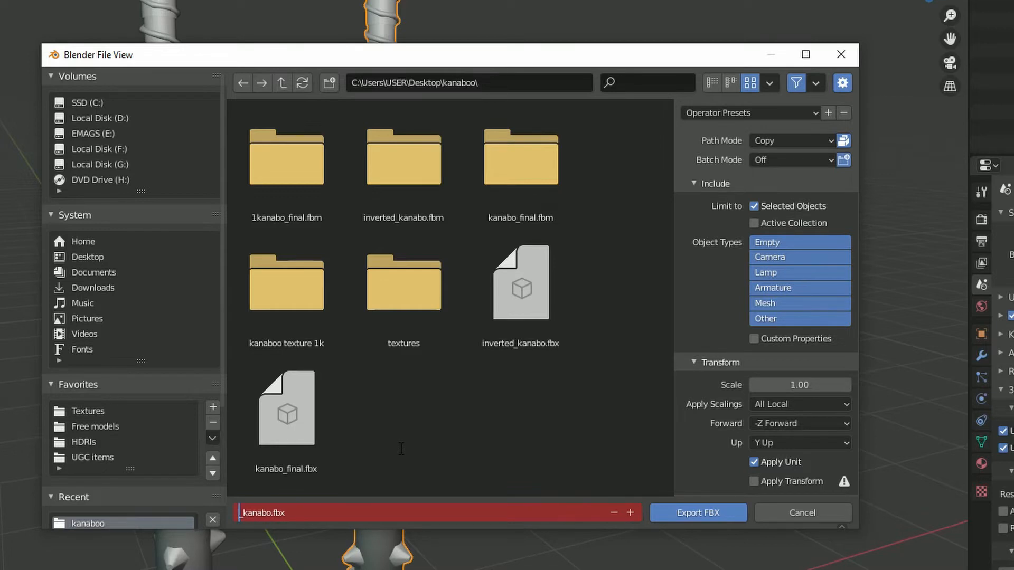
left_click(698, 513)
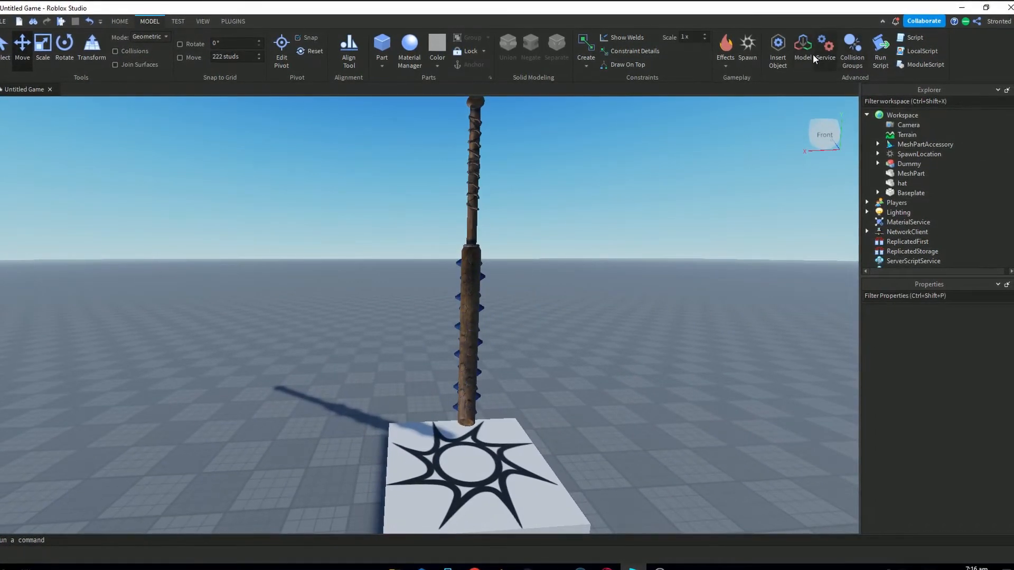
left_click(776, 49)
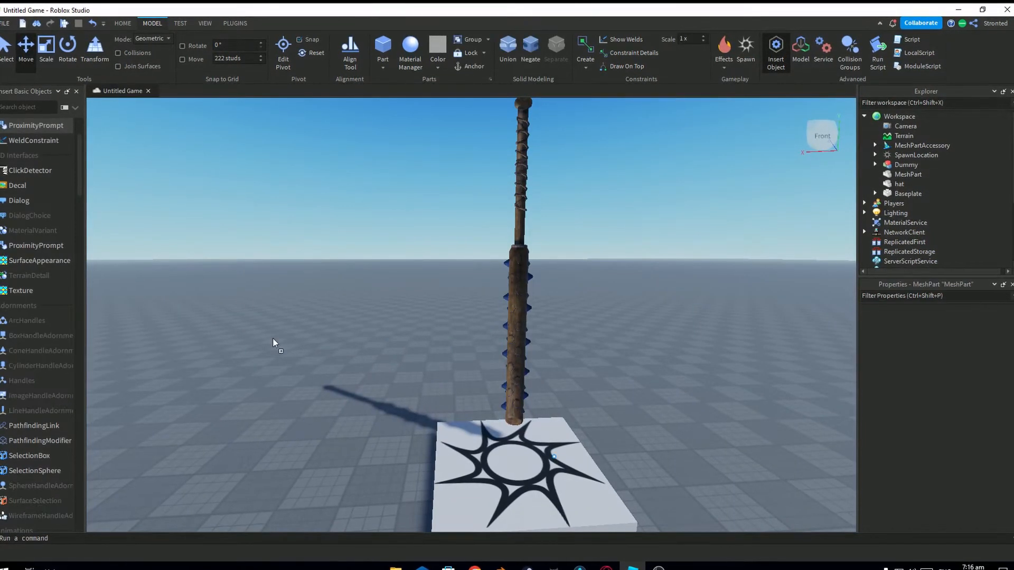
left_click(365, 346)
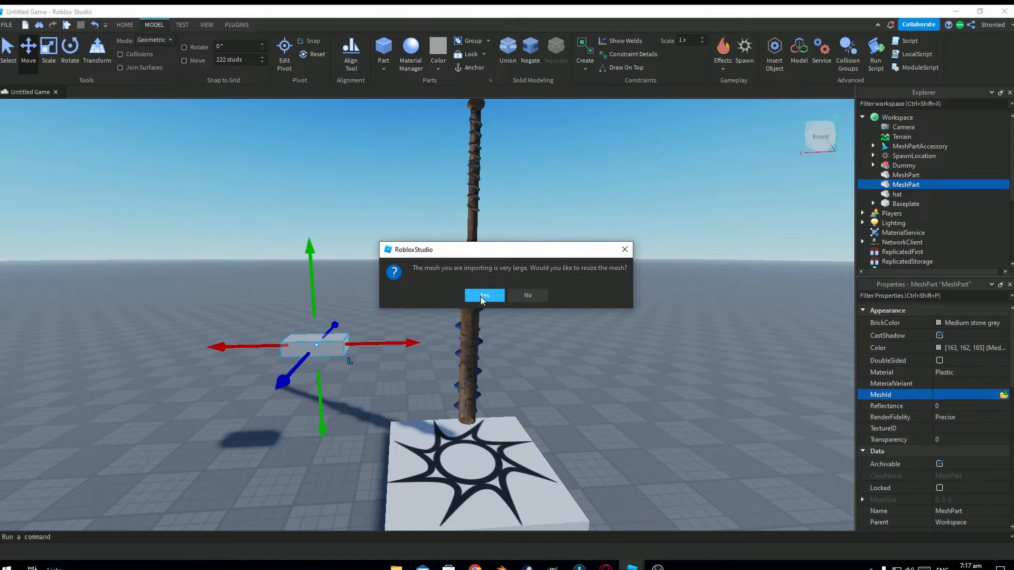
left_click(483, 295)
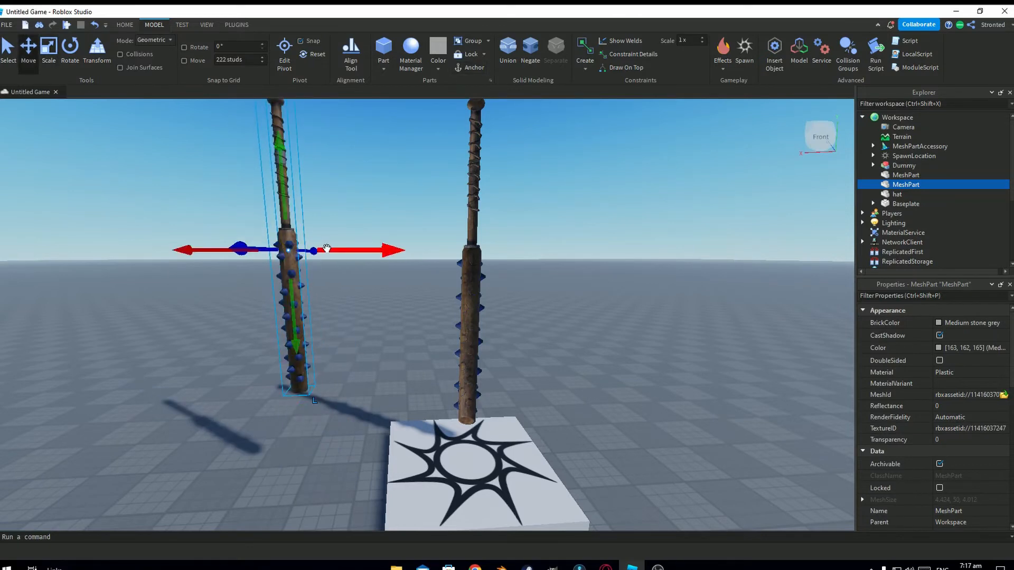
left_click_drag(314, 250, 427, 268)
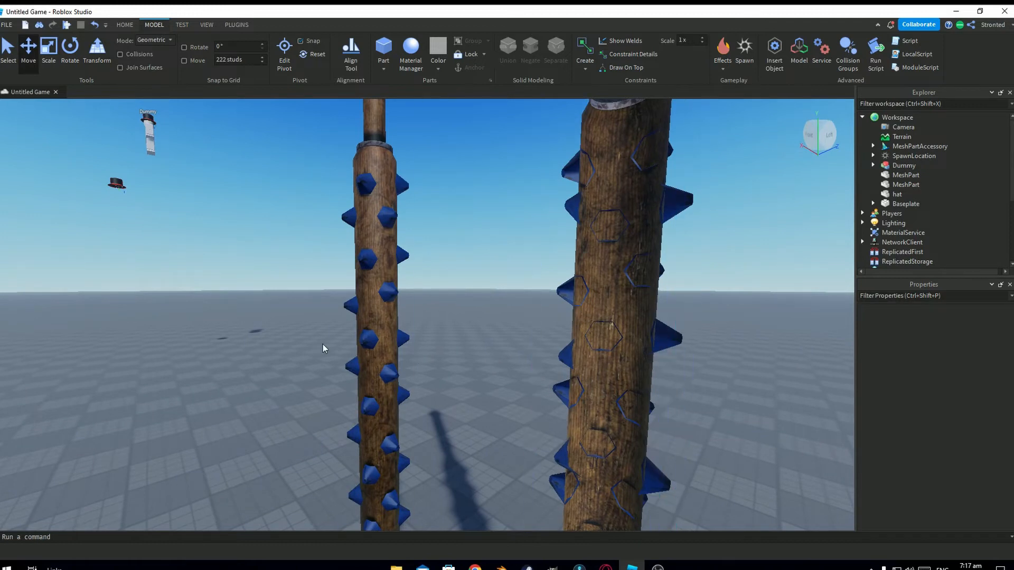
left_click(601, 259)
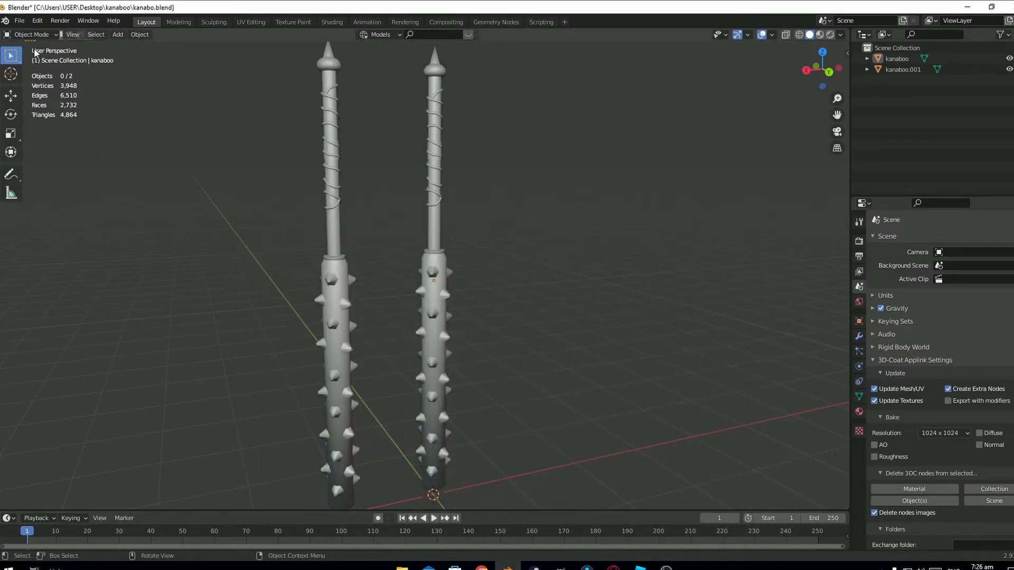
Export the scene through File > Export > FBX under the name 2_kanabo.fbx
left_click(19, 21)
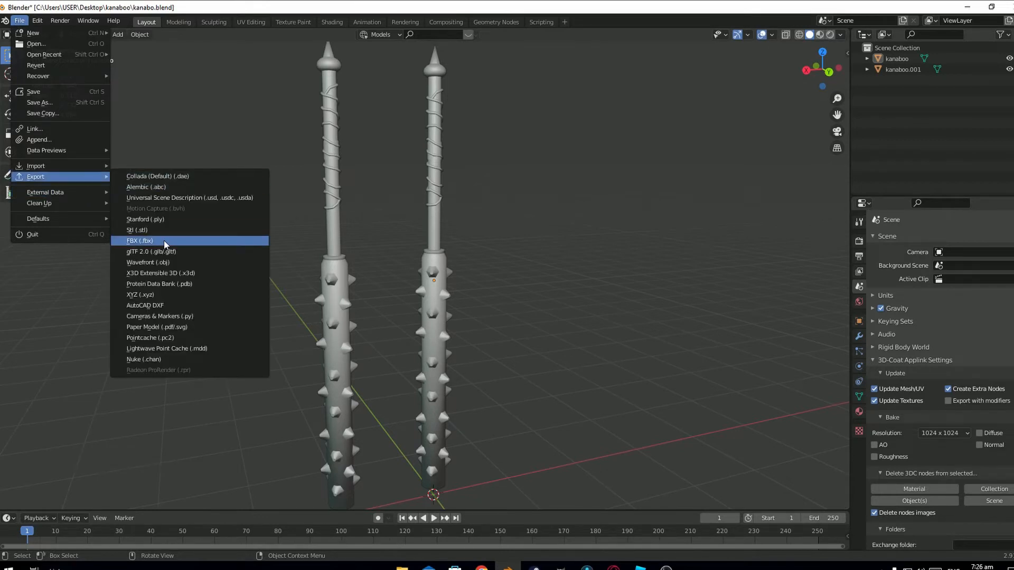
left_click(139, 240)
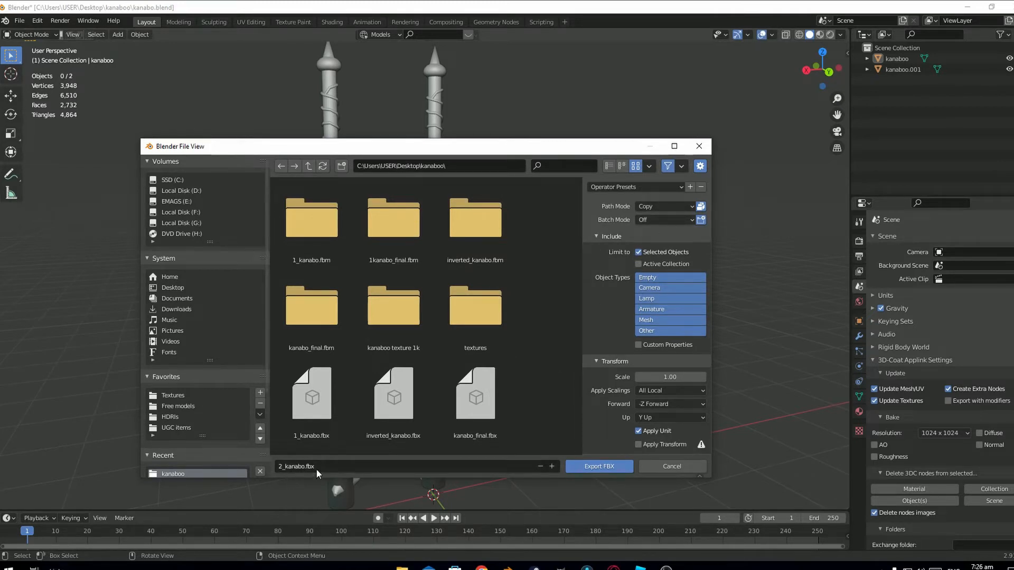
left_click(392, 394)
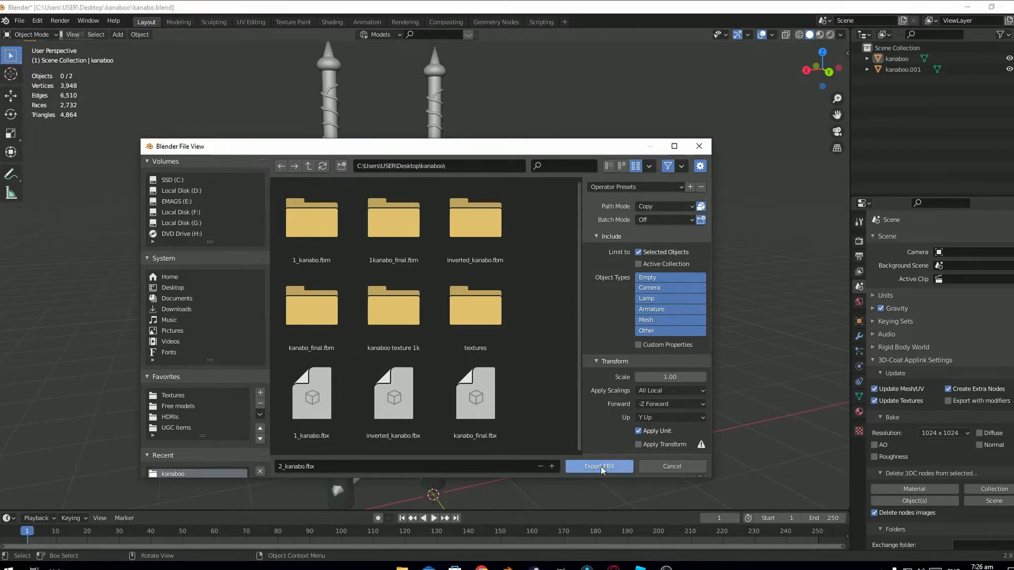
left_click(599, 466)
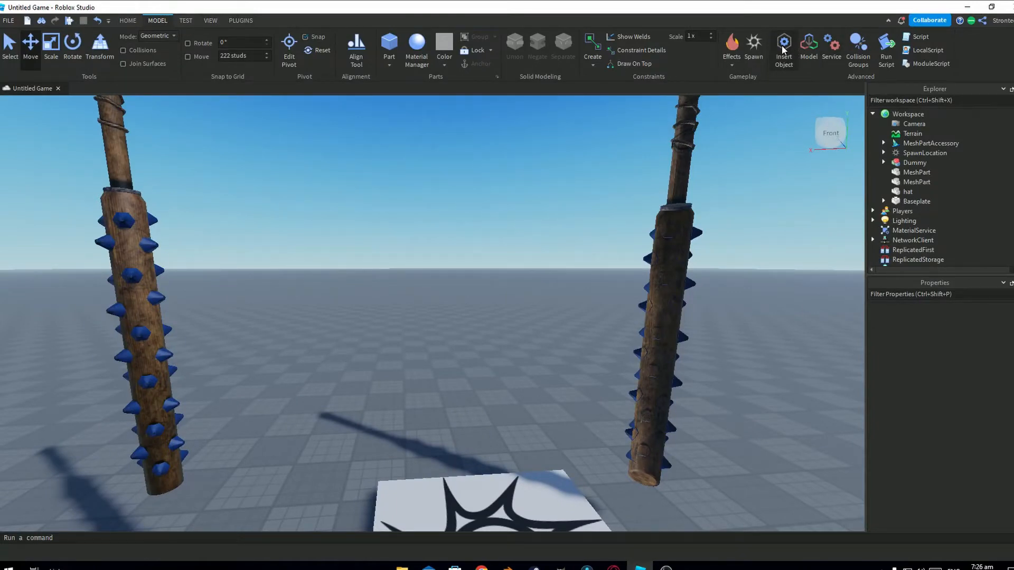
Insert a MeshPart, load 2_kanabo as its mesh, and dismiss the no-vertices error
left_click(783, 48)
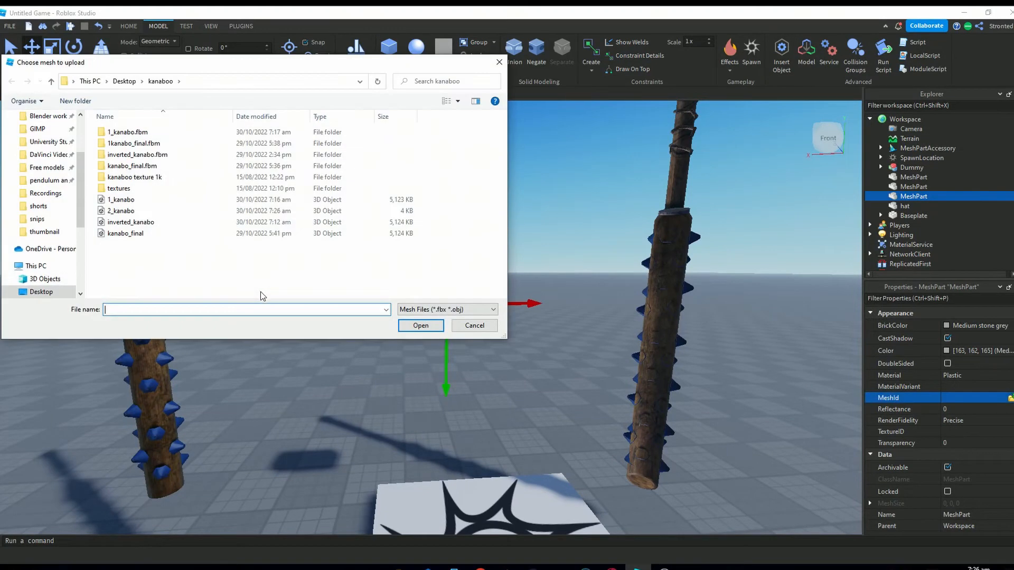
left_click(420, 325)
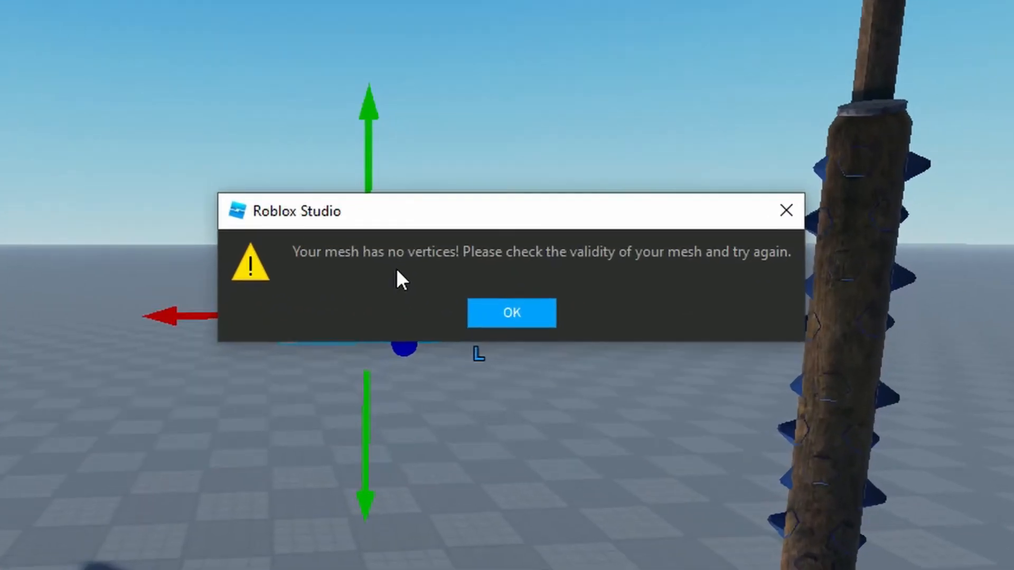
mouse_move(511, 317)
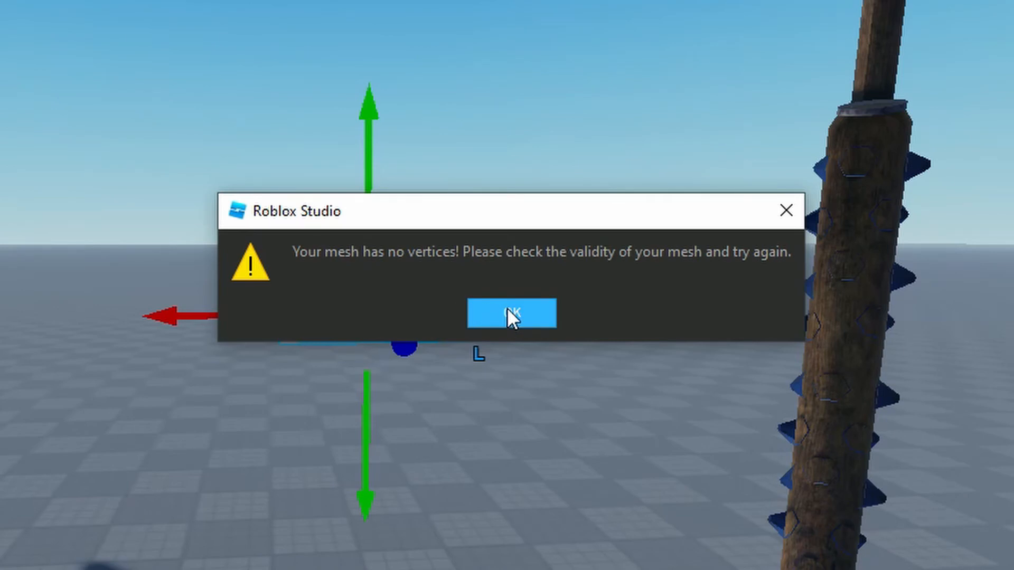
left_click(510, 313)
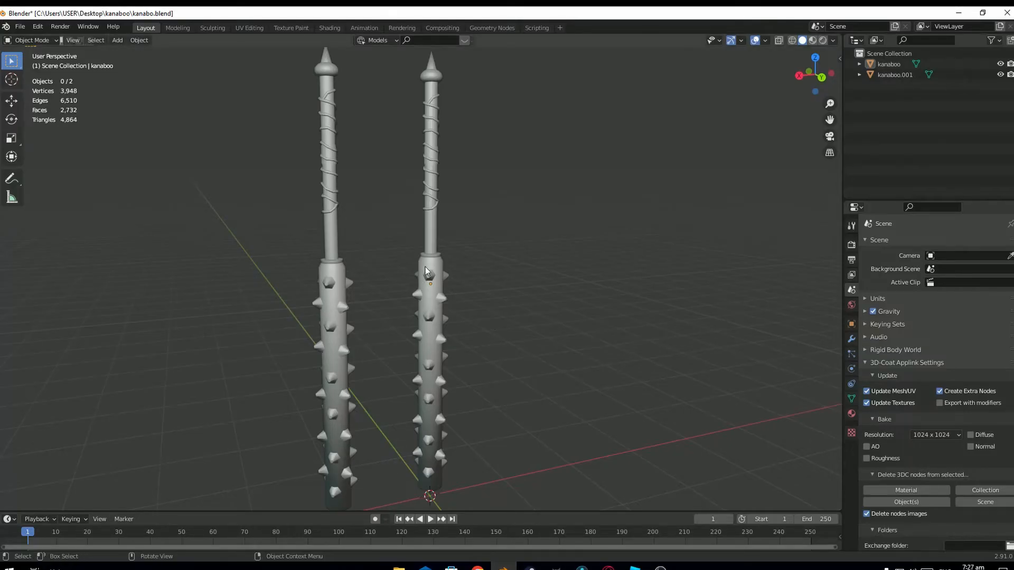
mouse_move(386, 286)
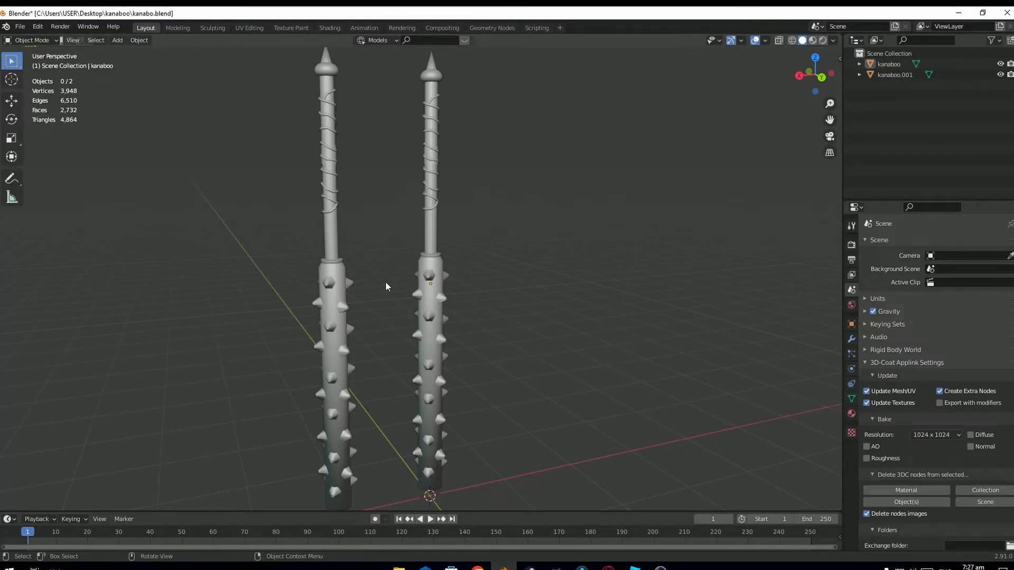
left_click(20, 27)
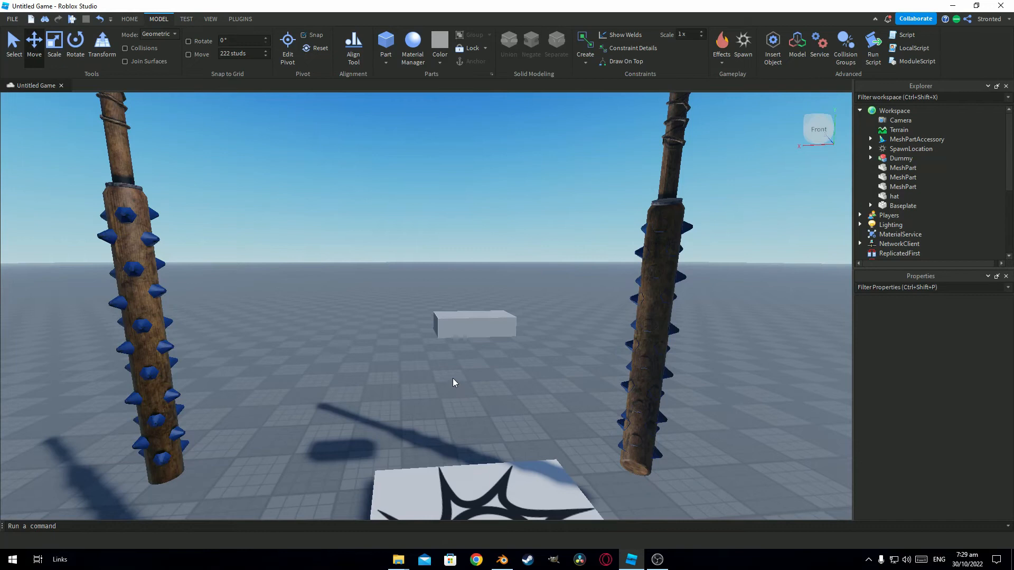
mouse_move(443, 364)
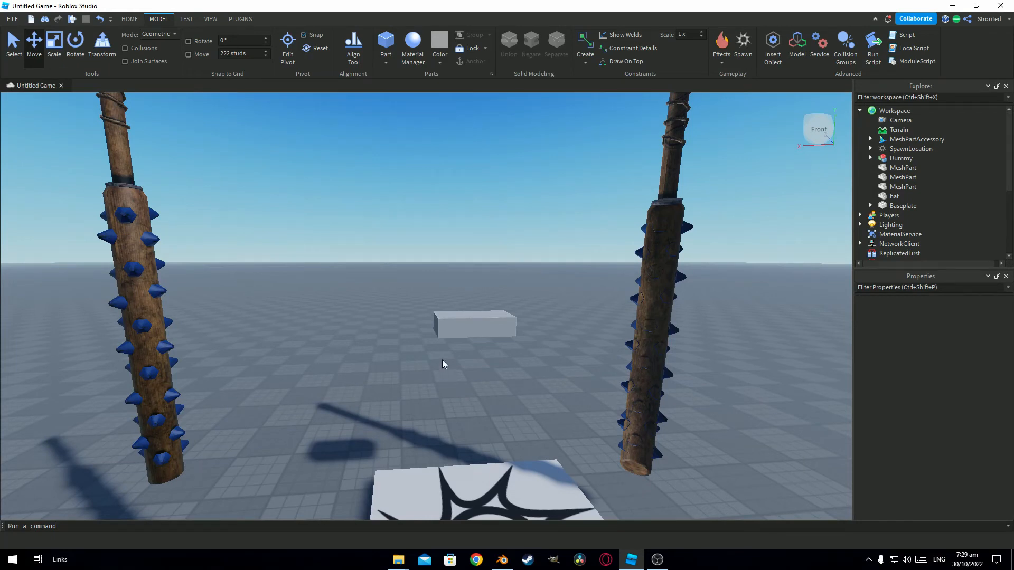
mouse_move(456, 342)
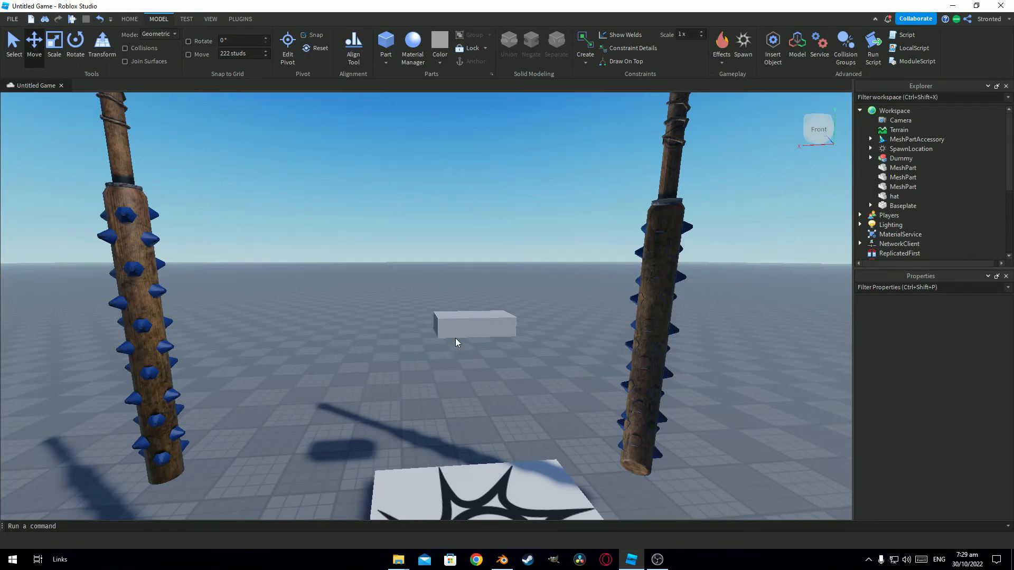
Select the empty MeshPart and choose the Desktop mesh file through the MeshId browser
left_click(475, 323)
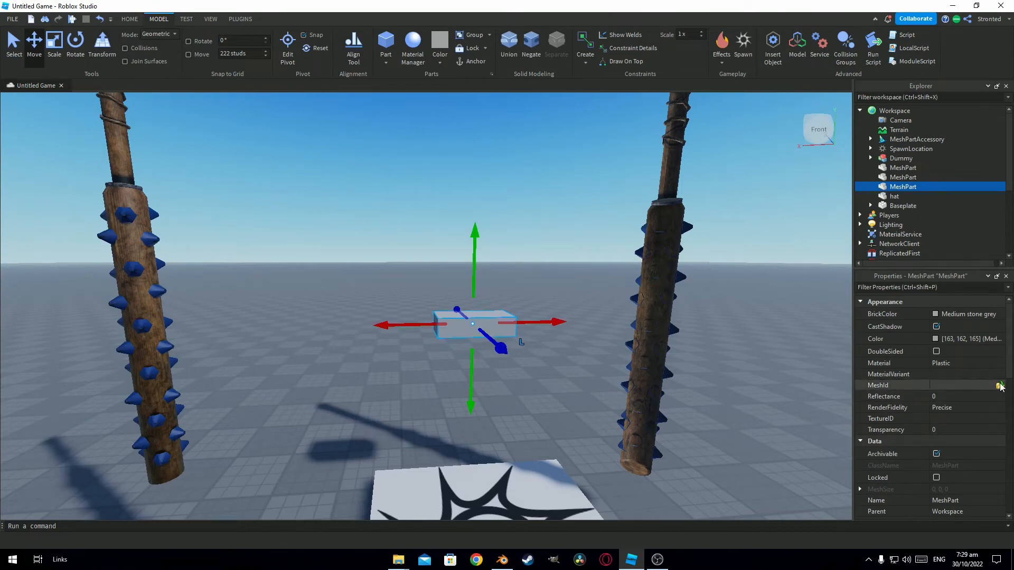
left_click(1000, 385)
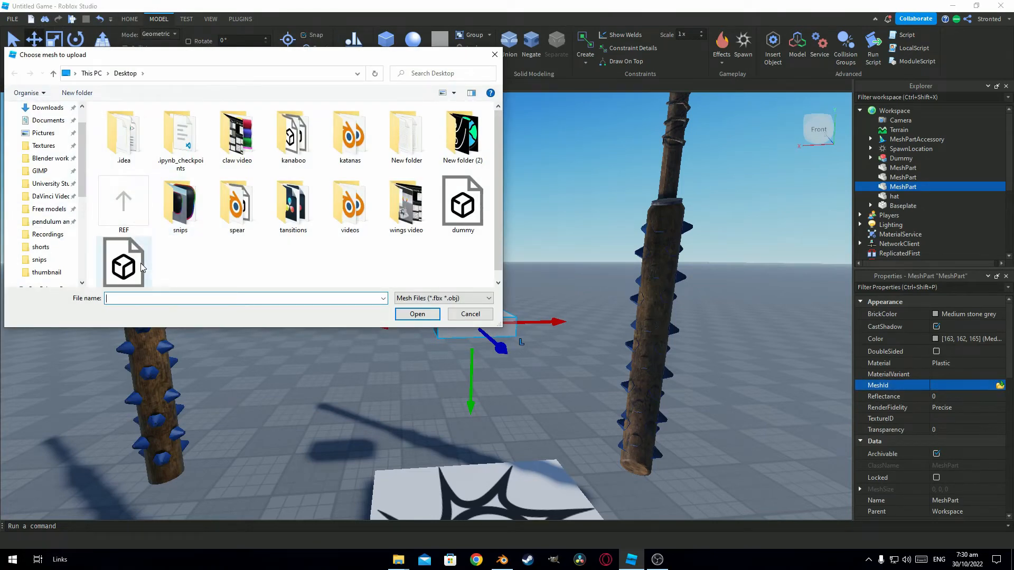
left_click(417, 314)
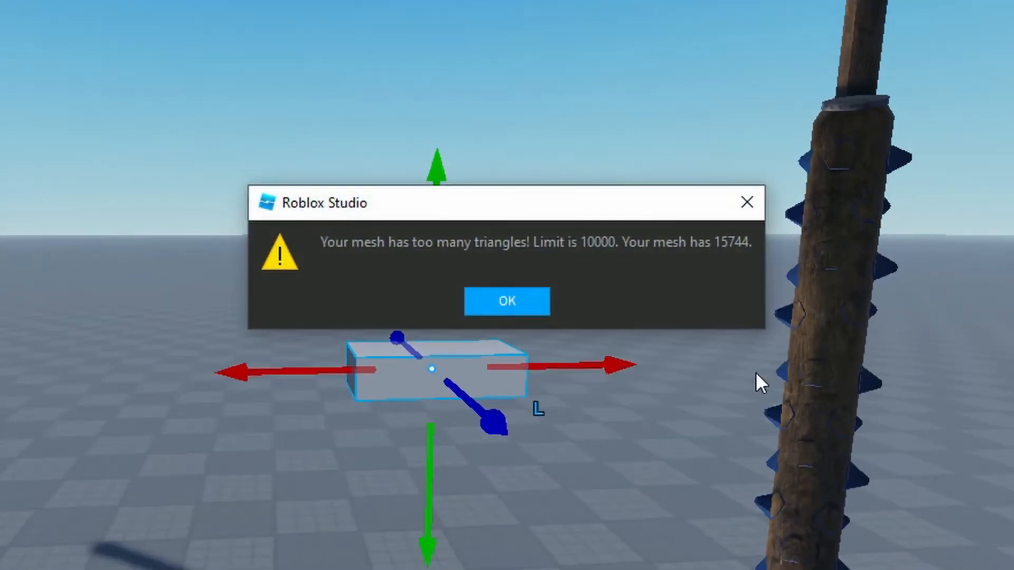
mouse_move(343, 238)
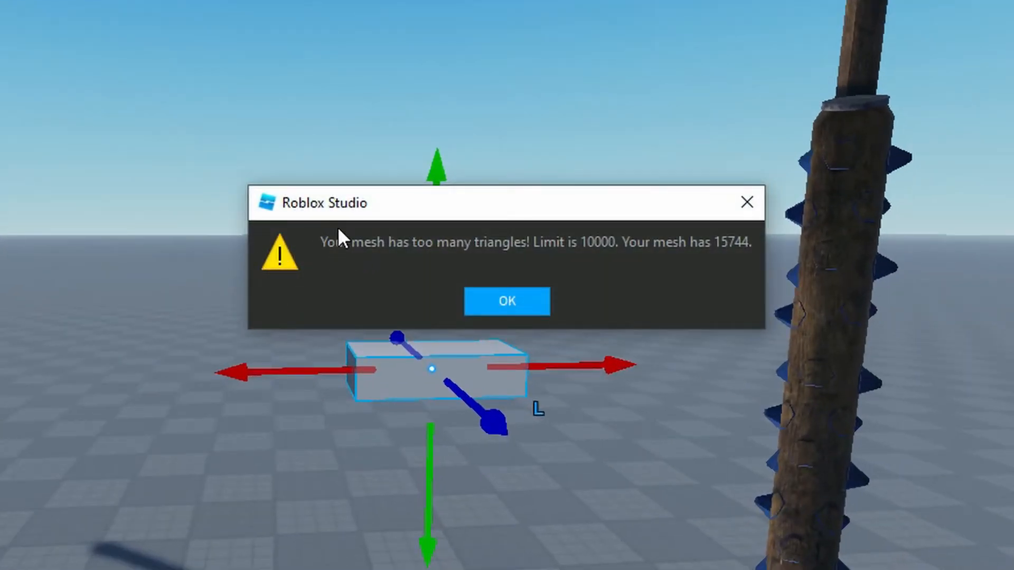
mouse_move(608, 259)
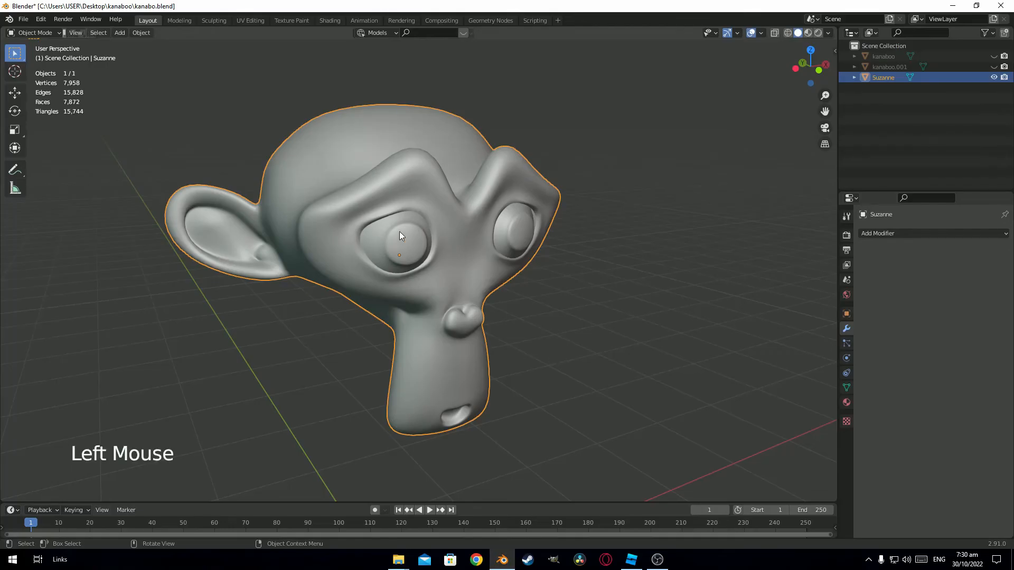
Grab Suzanne with G, then deselect and reselect the monkey head
key("g")
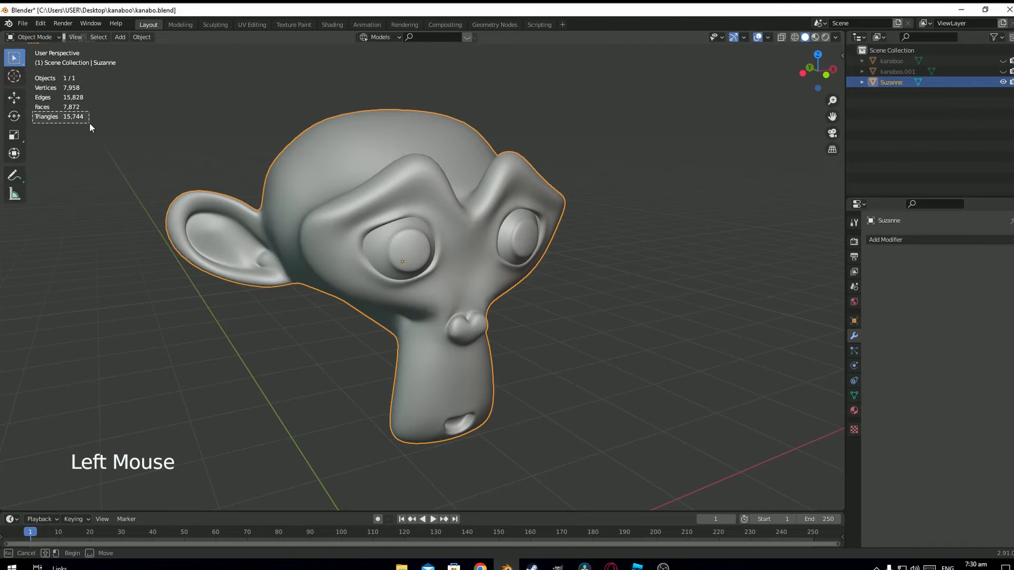
left_click(362, 249)
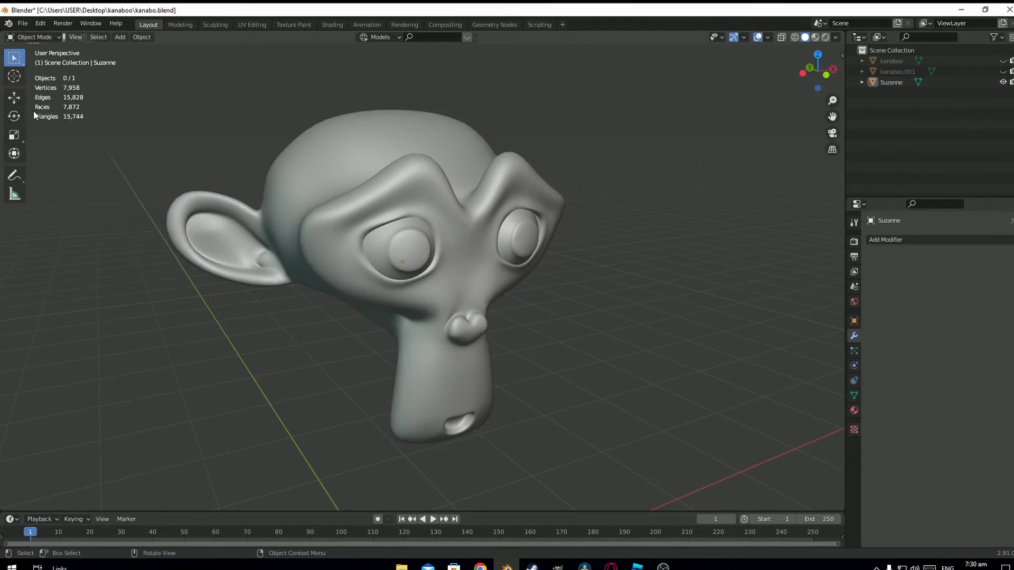
left_click(419, 241)
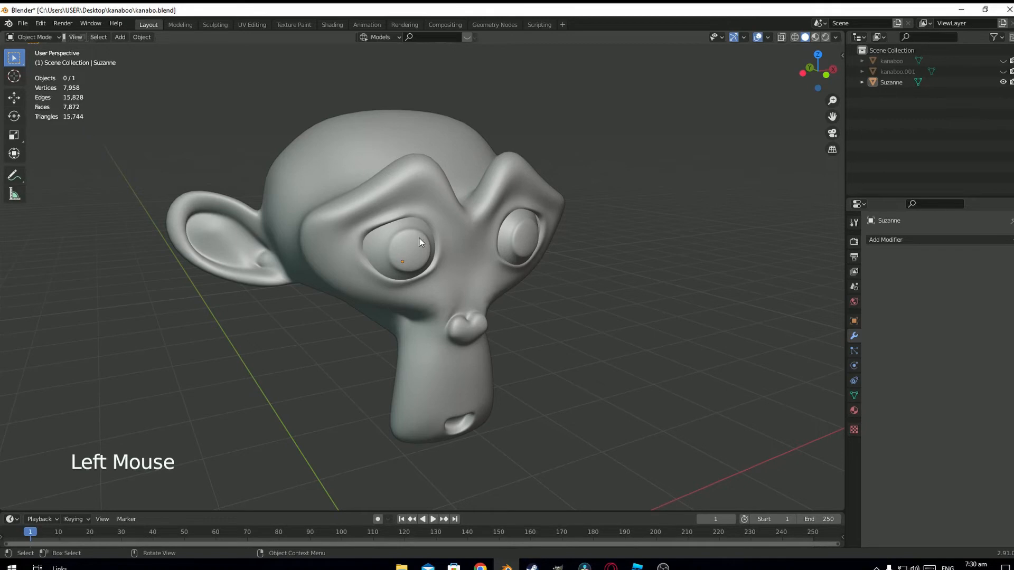
mouse_move(425, 246)
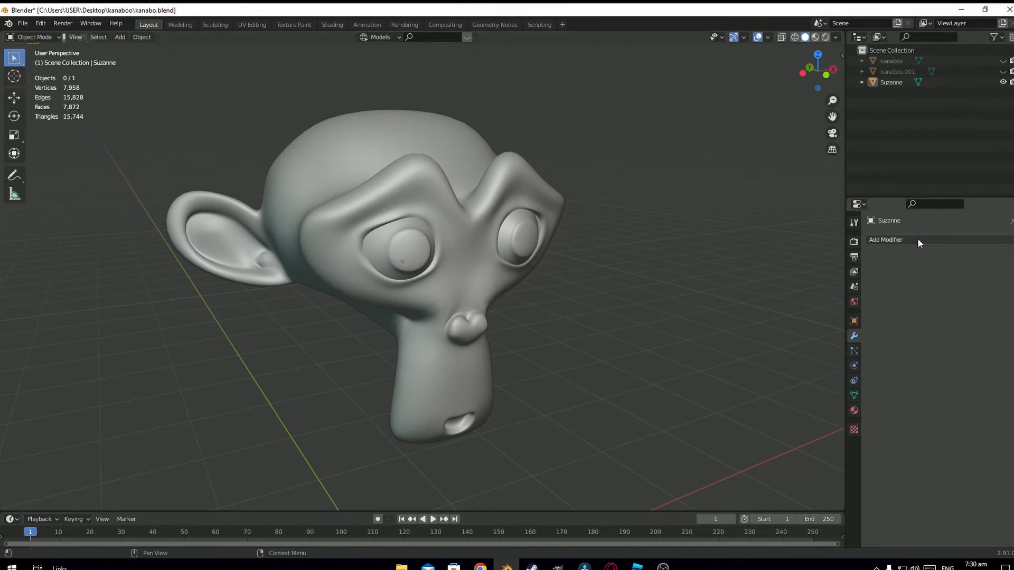
Add a Decimate modifier to Suzanne and tune its Ratio to about 0.86
left_click(884, 239)
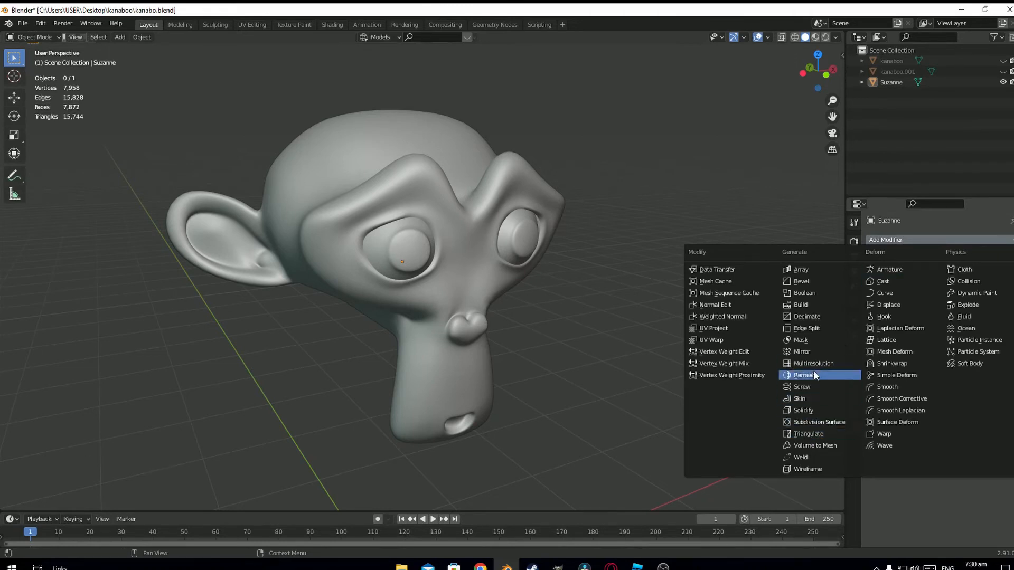
left_click(806, 316)
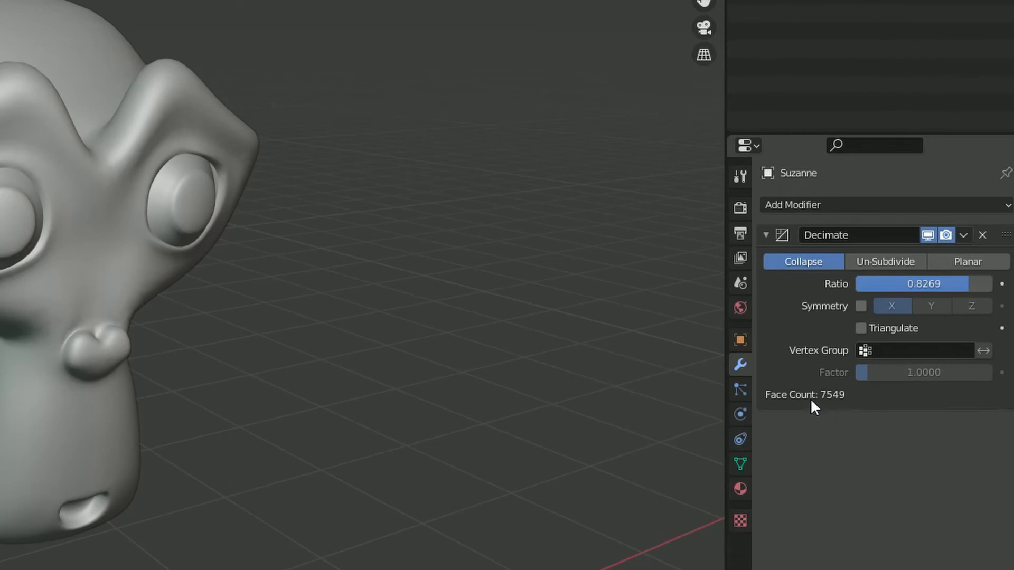
mouse_move(841, 386)
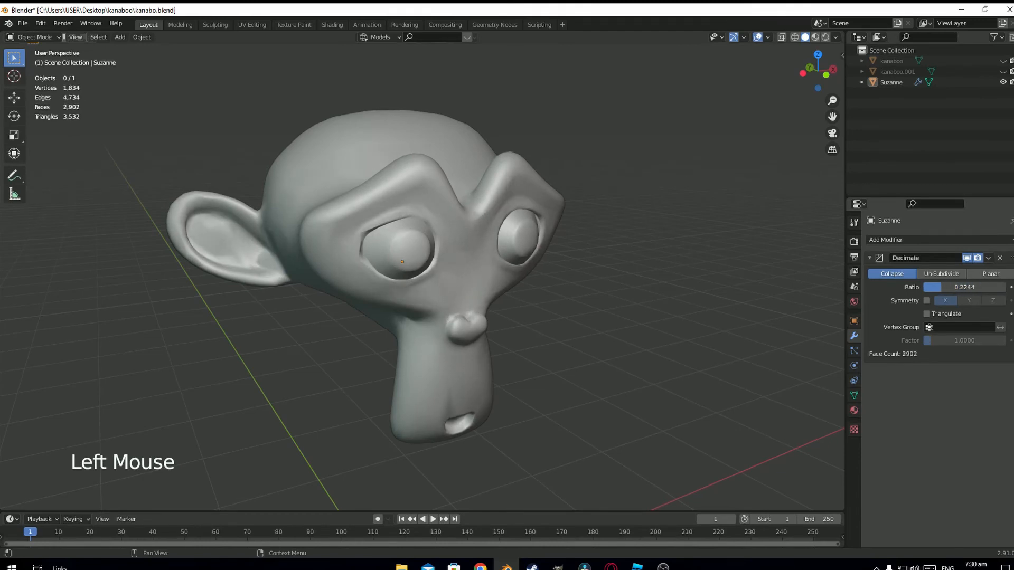
left_click_drag(963, 287, 930, 286)
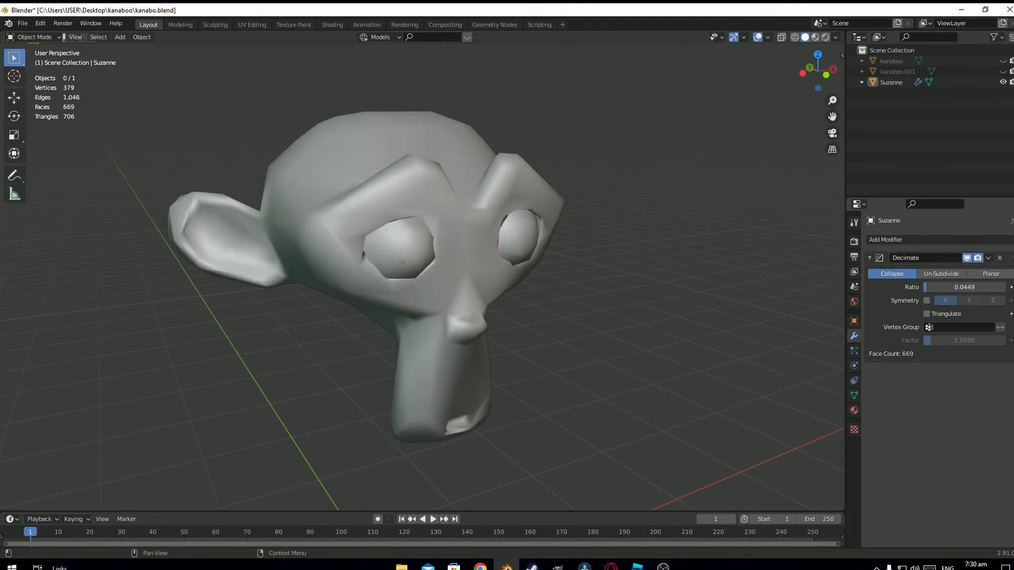
left_click_drag(963, 286, 951, 286)
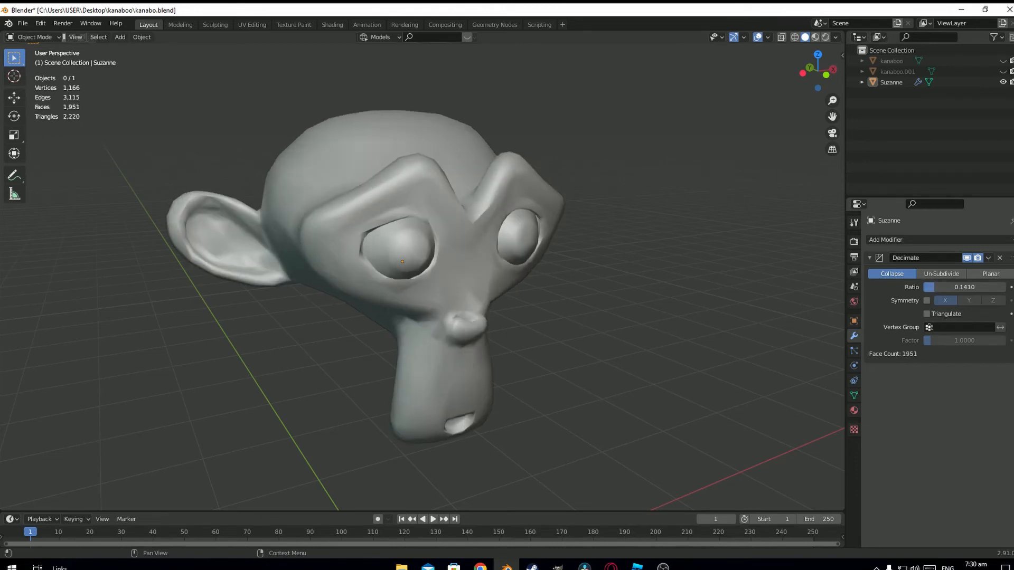
left_click_drag(944, 288, 963, 287)
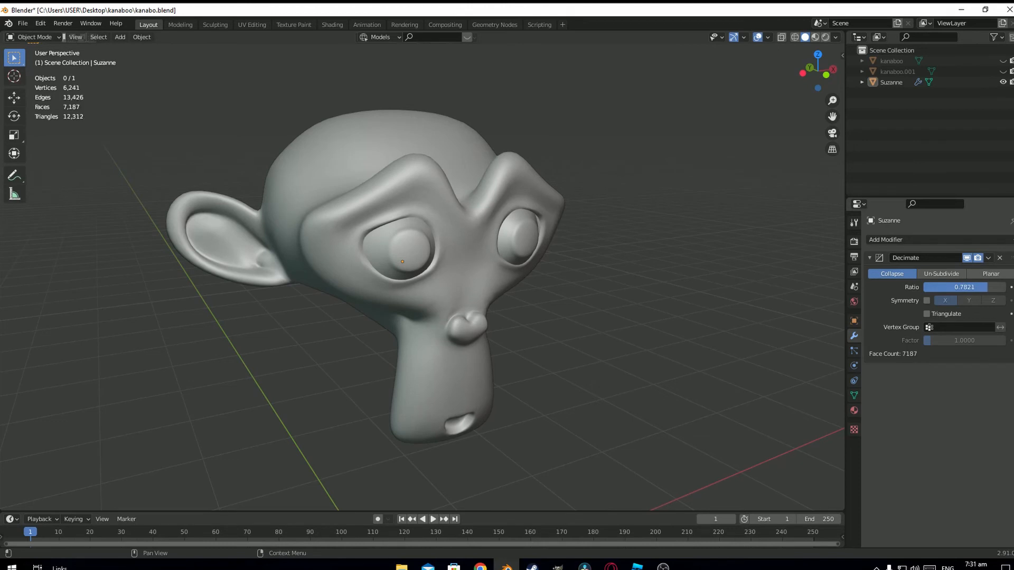
left_click_drag(957, 287, 970, 287)
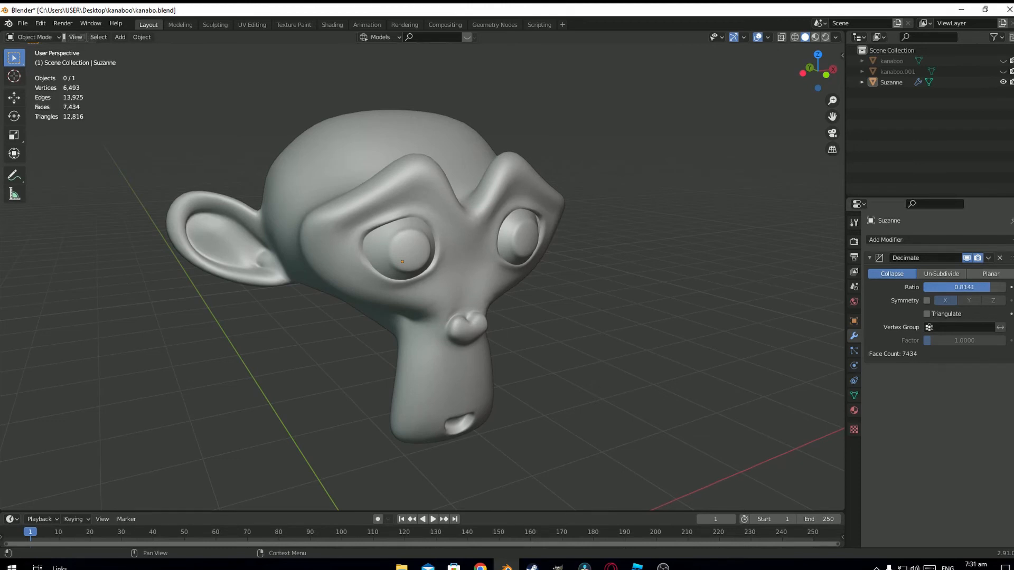
left_click_drag(937, 288, 963, 287)
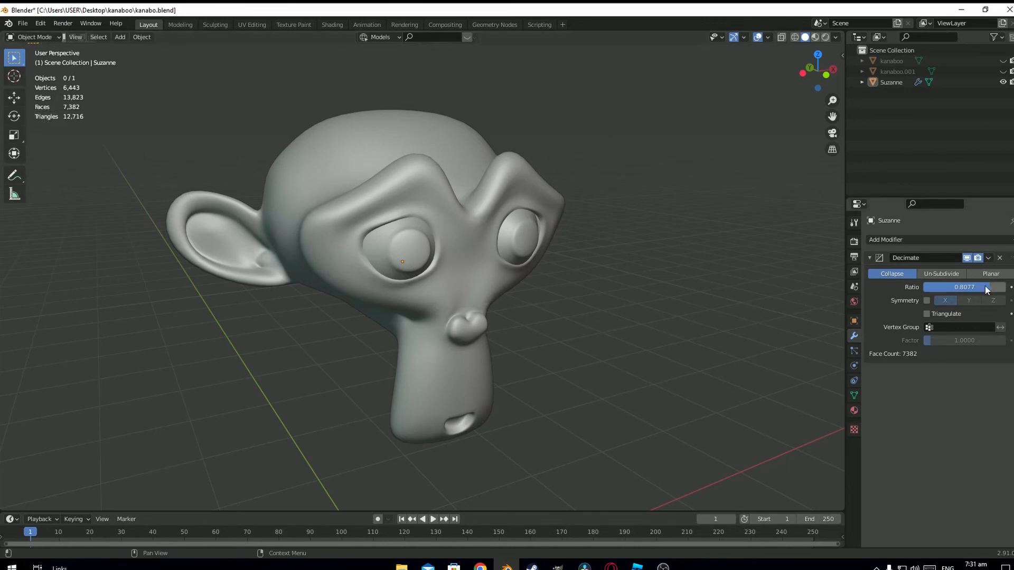
left_click_drag(963, 287, 986, 287)
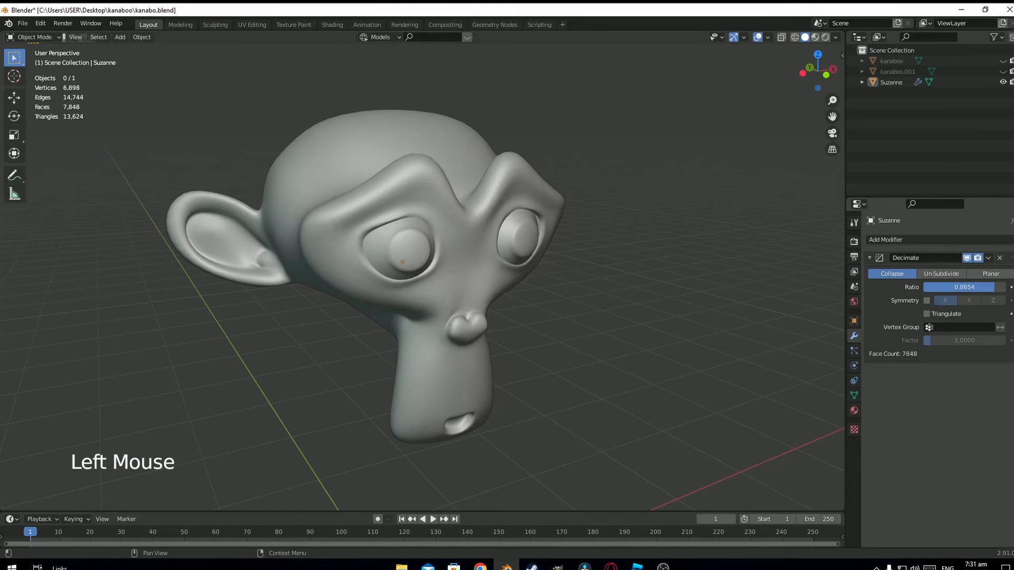
left_click_drag(970, 287, 963, 287)
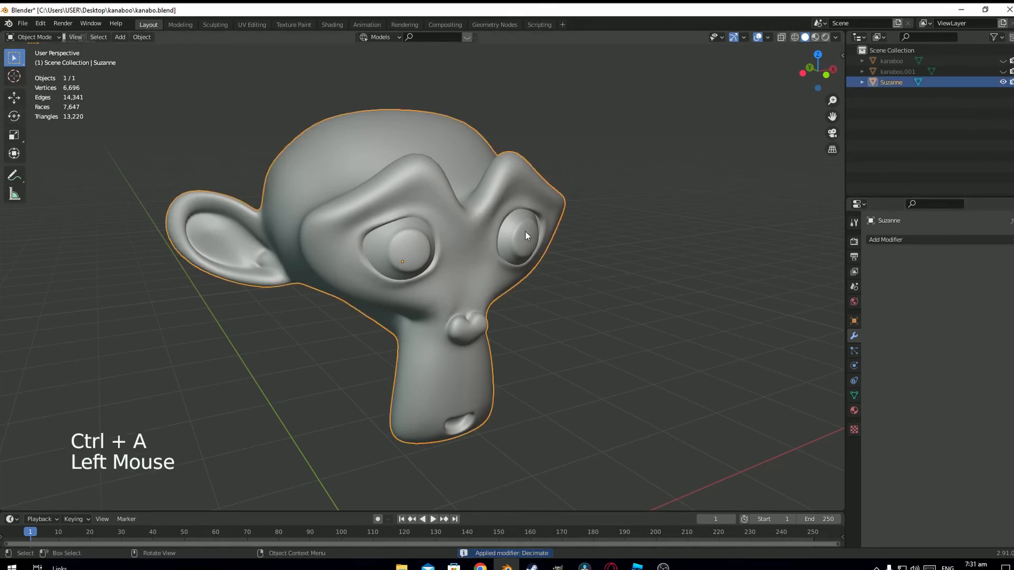
Undo the apply, lower the Decimate Ratio to about 0.76, and reposition Suzanne
left_click(884, 240)
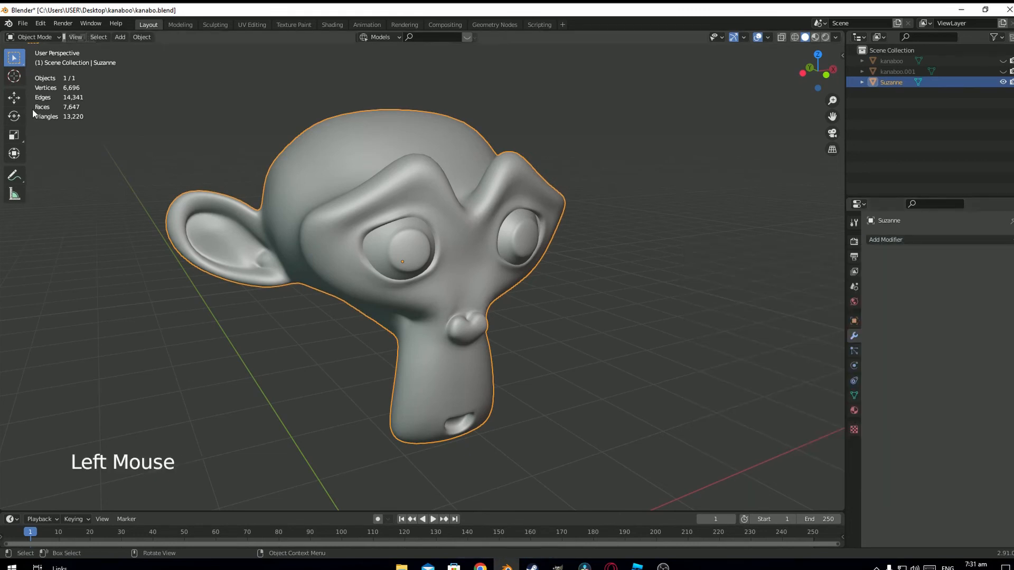
left_click(885, 239)
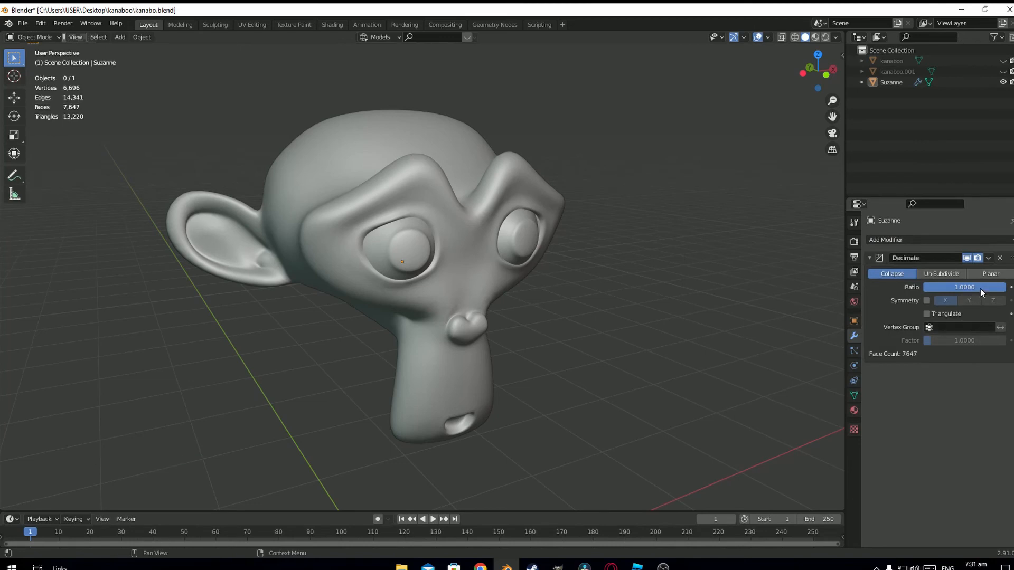
key("ctrl+z")
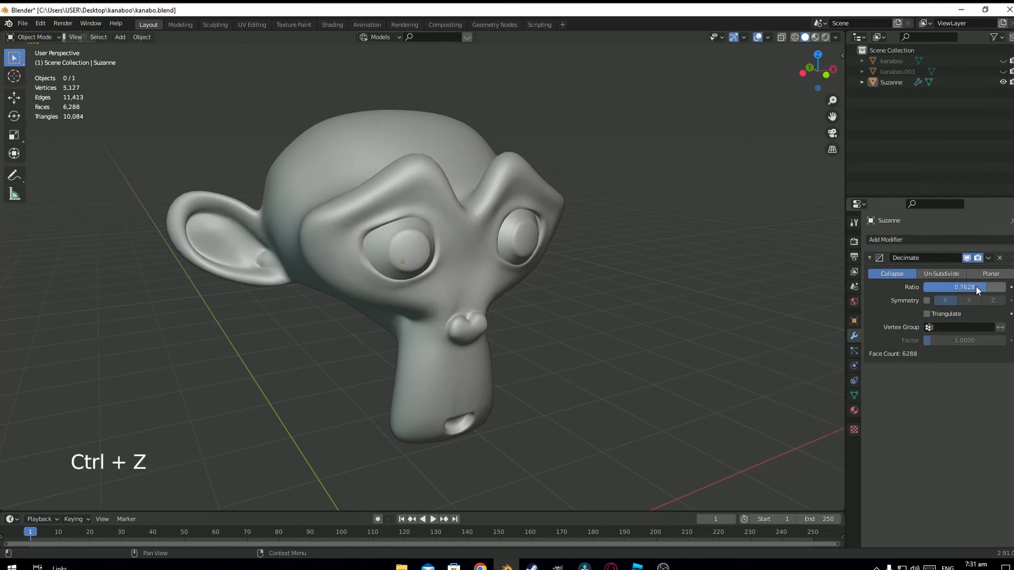
left_click_drag(976, 288, 963, 287)
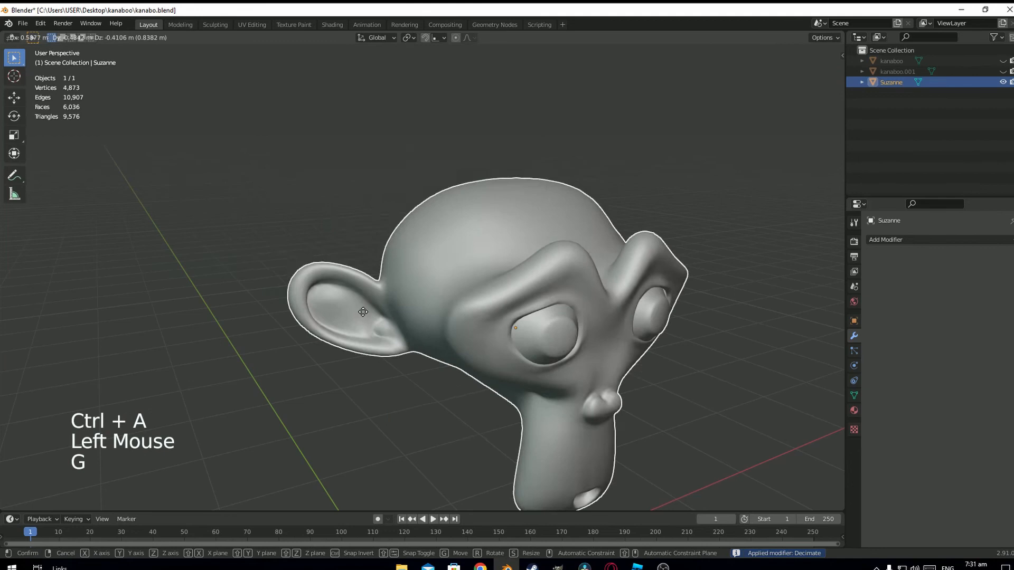
left_click_drag(363, 311, 460, 253)
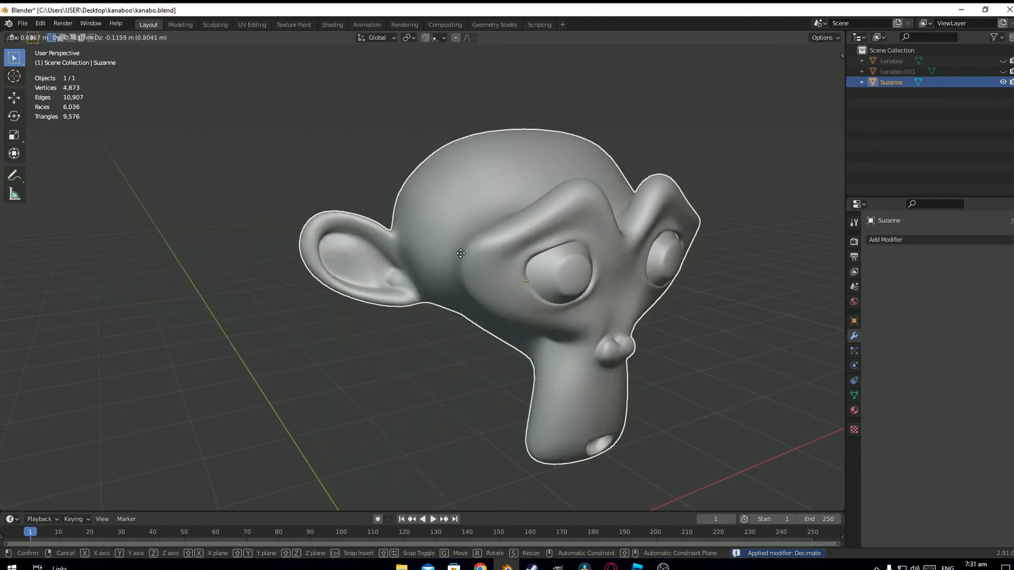
left_click(22, 24)
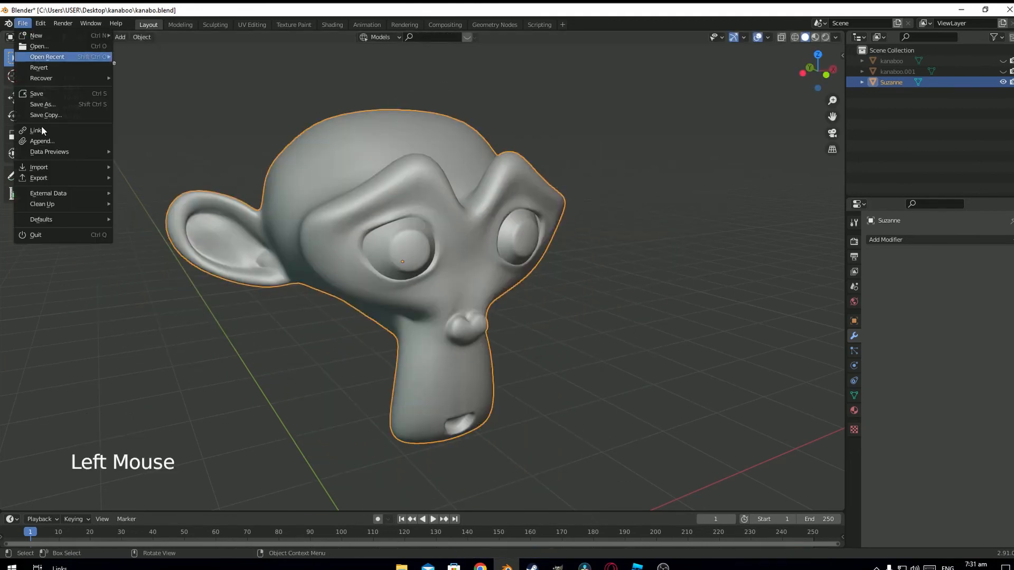
Export the decimated Suzanne to the Desktop as monke.fbx
left_click(38, 178)
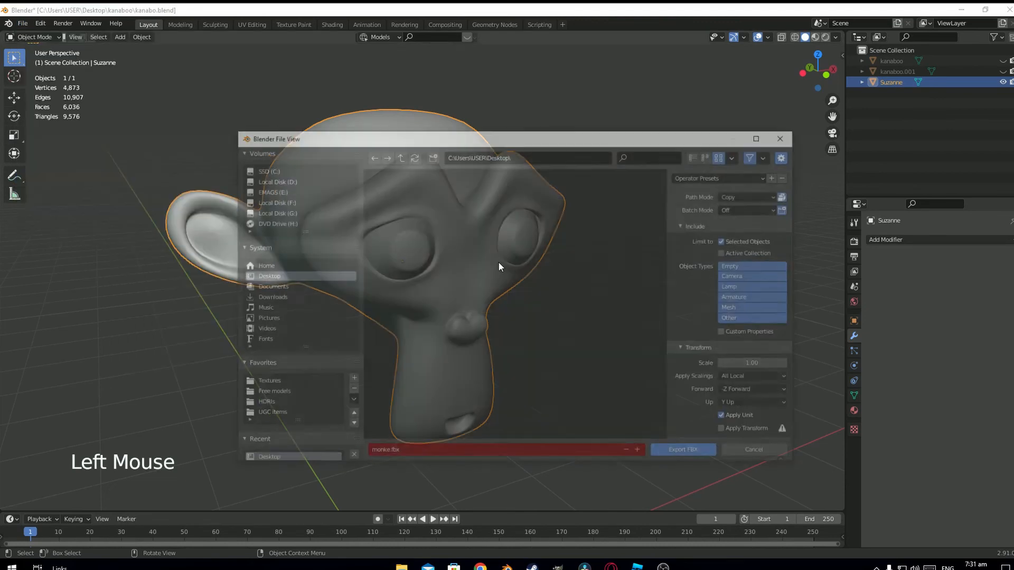
left_click(682, 450)
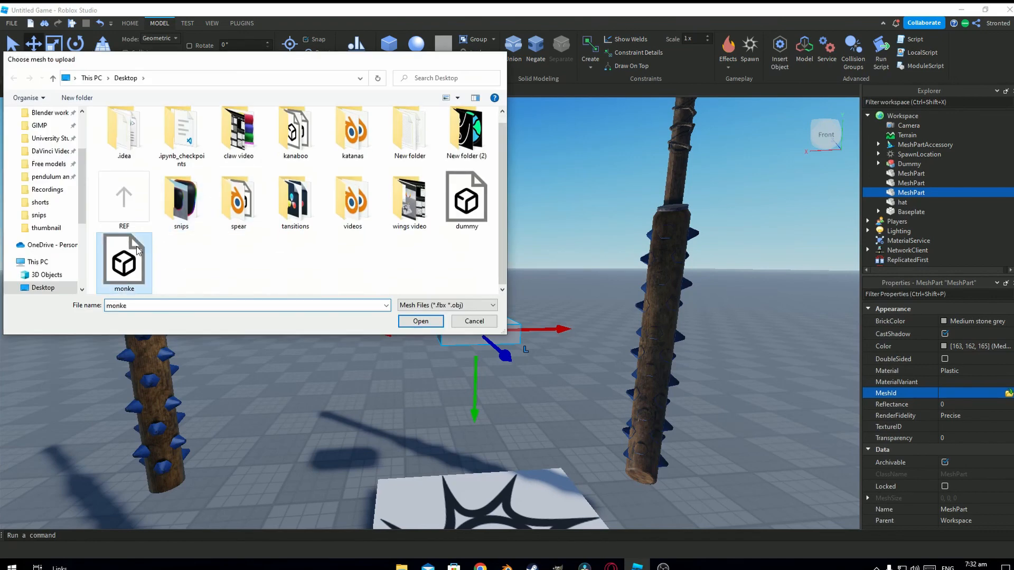
Load the monke file as the MeshPart's MeshId, leaving it in place, and switch to Scale
left_click(420, 322)
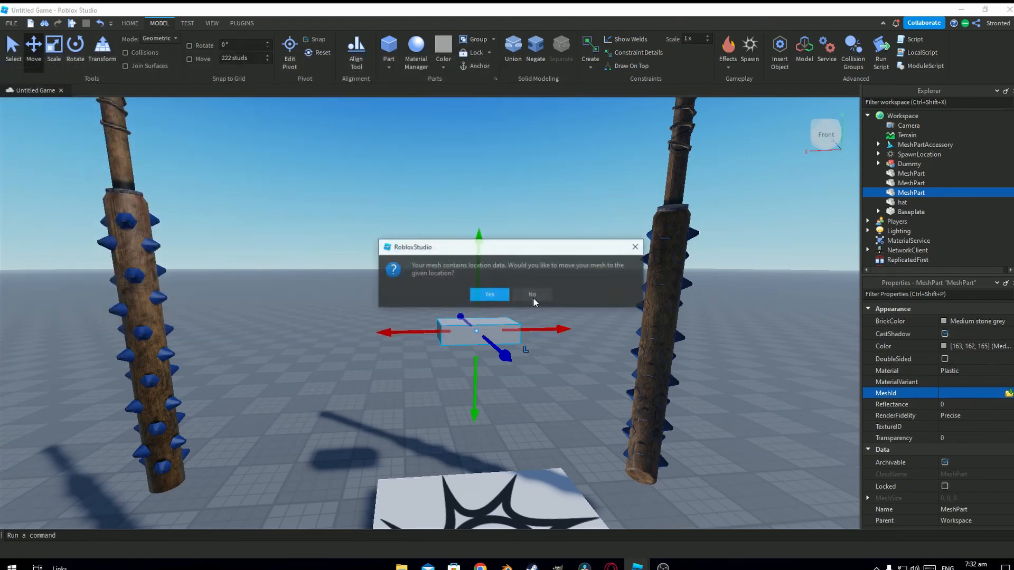
left_click(489, 294)
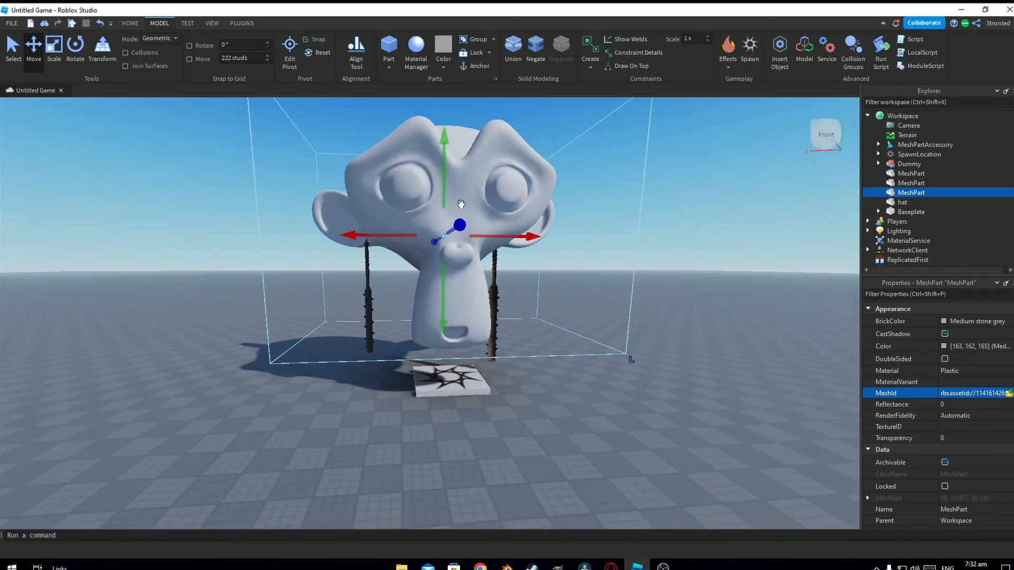
left_click(54, 49)
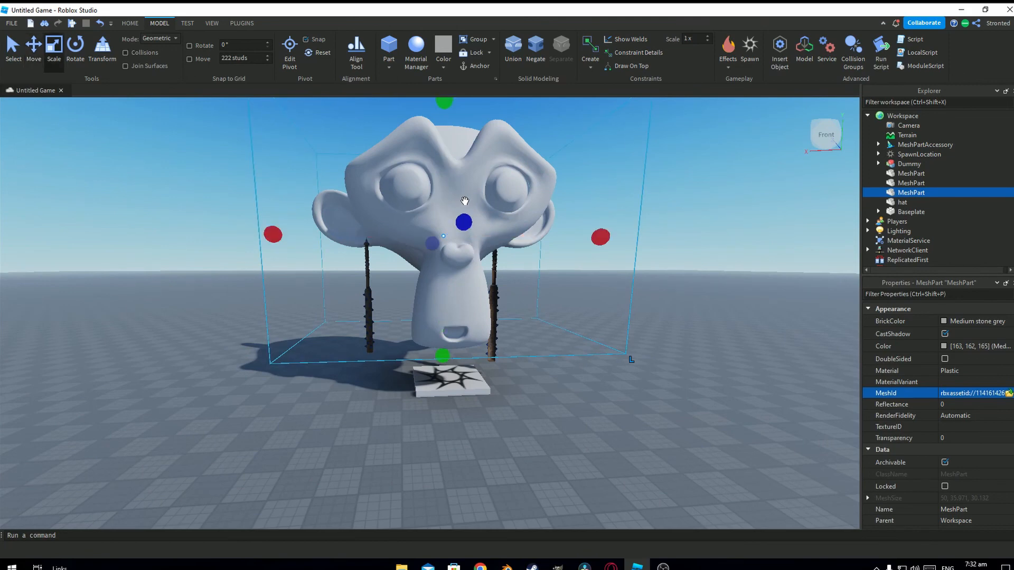